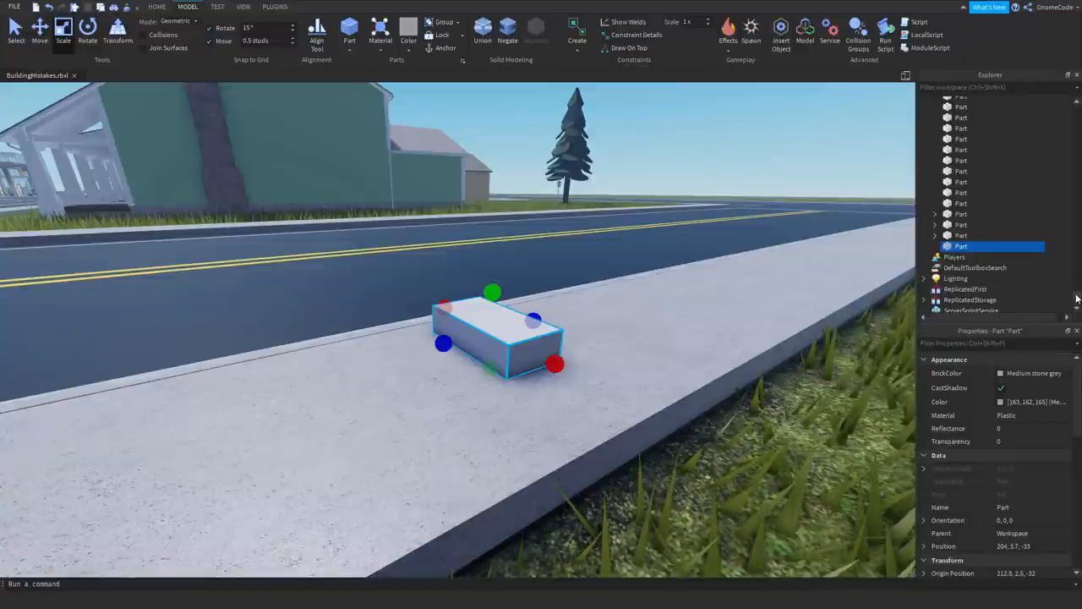
Deselect via Workspace and duplicate the grey block onto the sidewalk beside the first
left_click(935, 102)
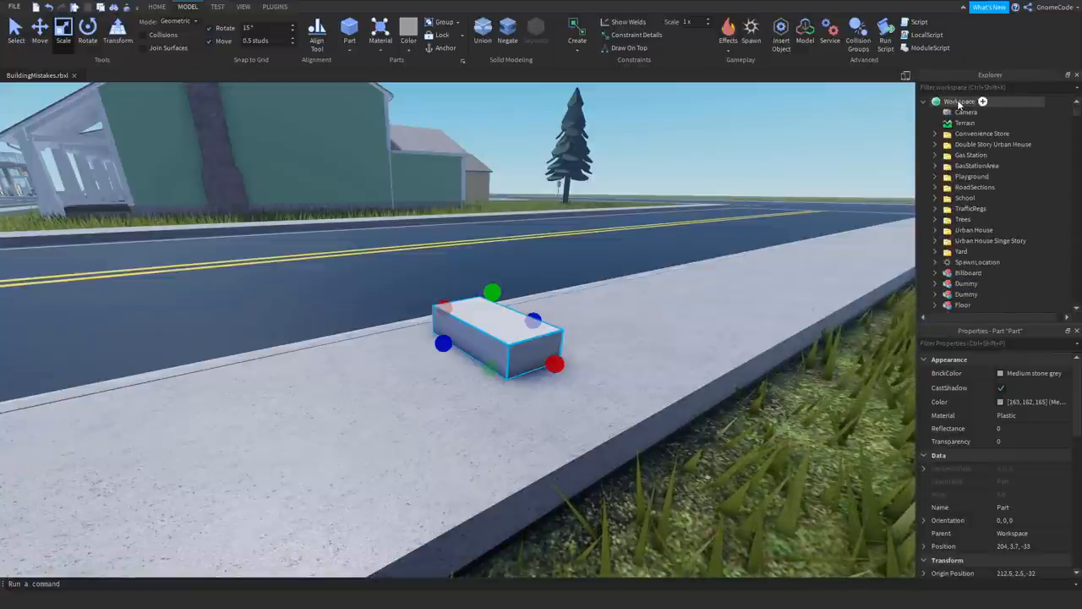
left_click(959, 101)
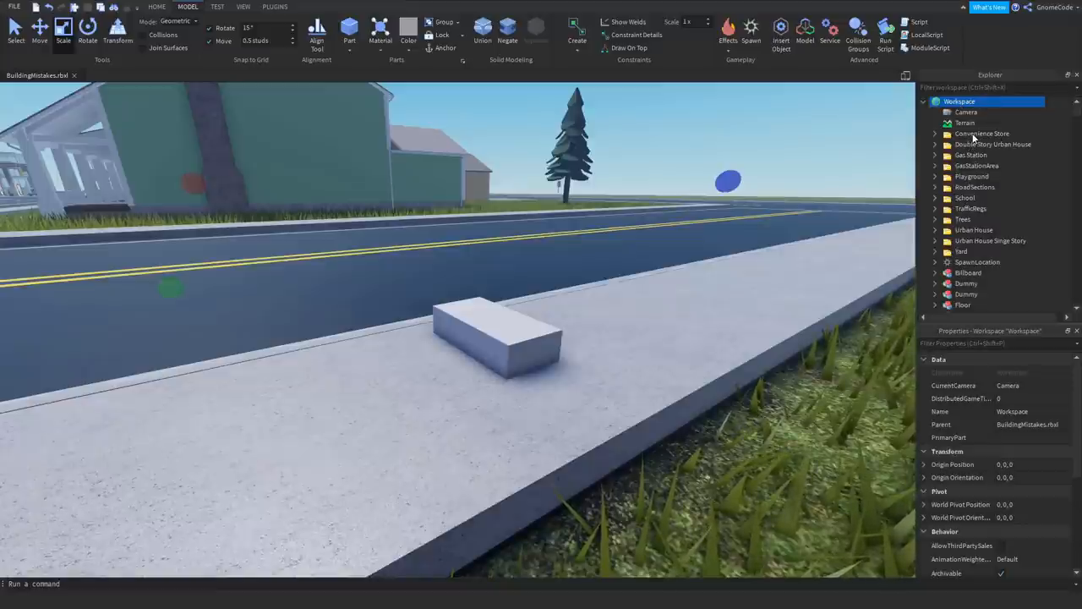
left_click(499, 334)
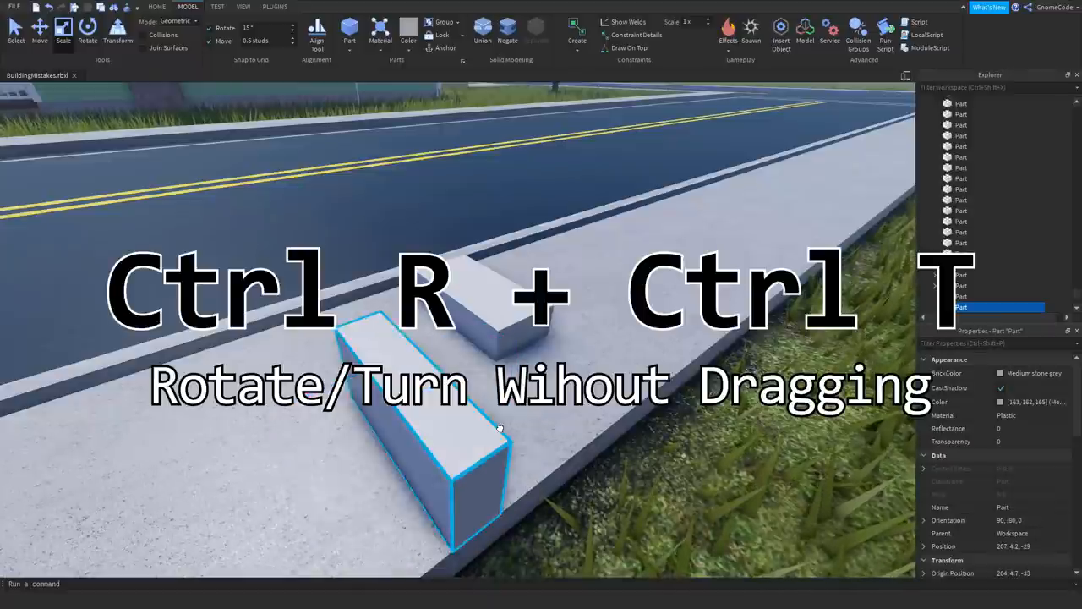
Rotate the second block flat with Ctrl+R, then select the pine tree by the stop sign
key("Ctrl+r")
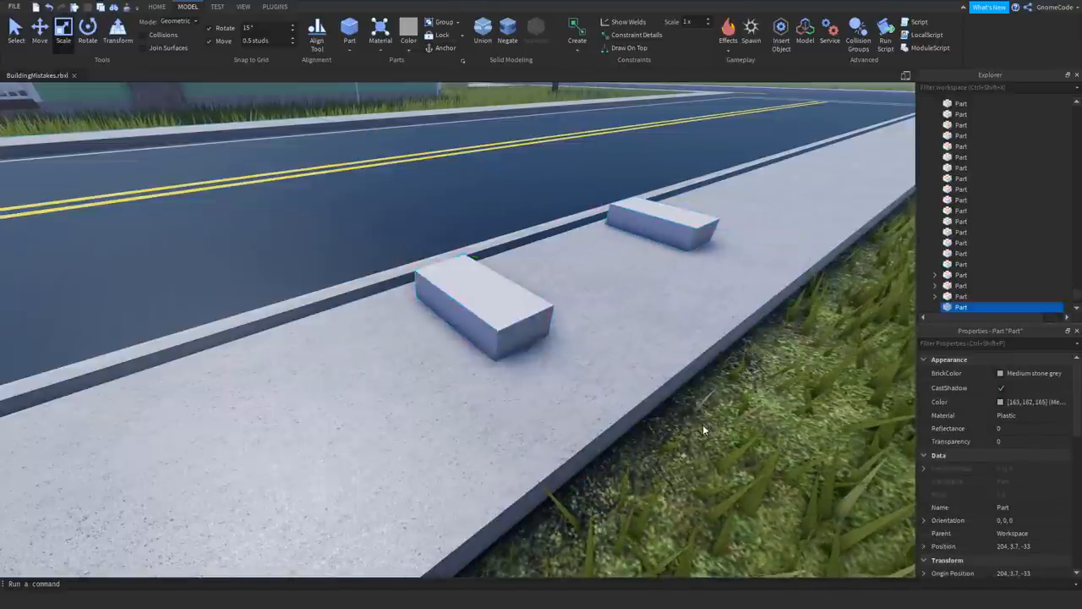
left_click(486, 309)
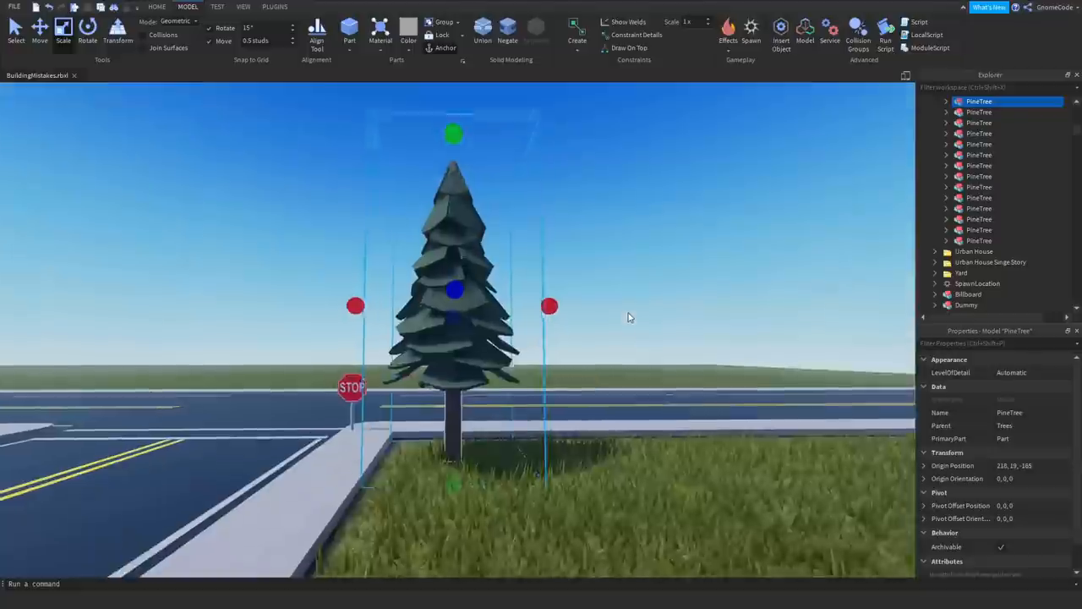
Duplicate the PineTree model four times with Ctrl+D for a row along the grass
key("Ctrl+d")
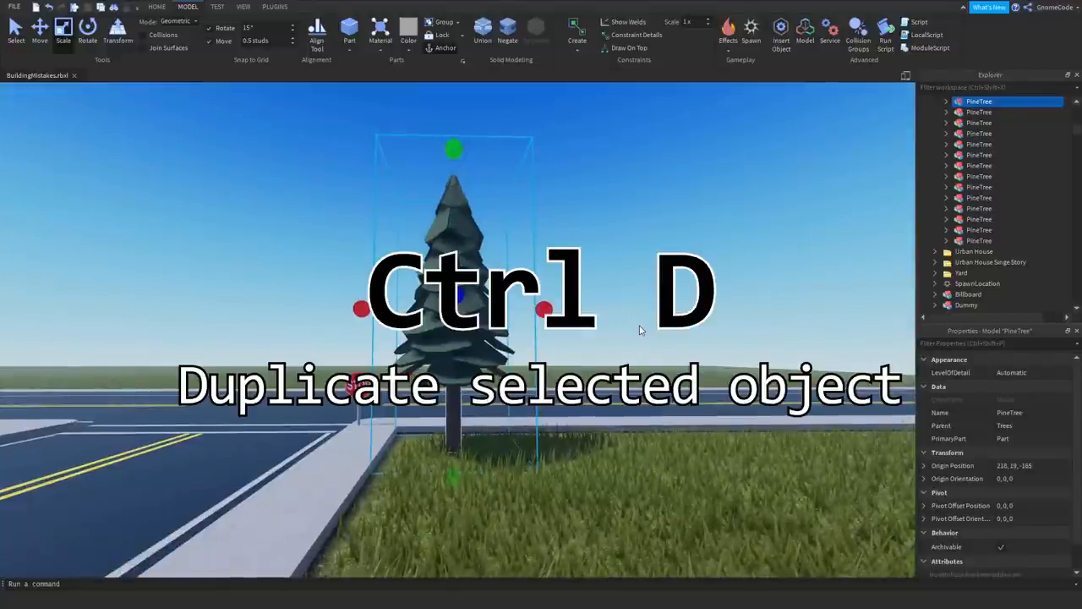
key("Ctrl+d")
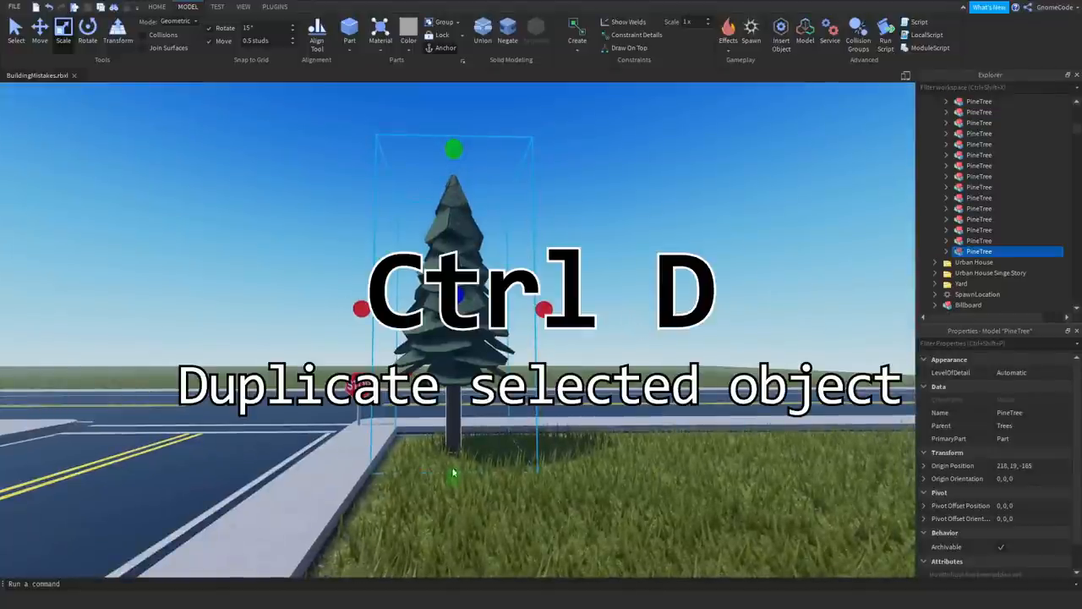
key("ctrl+d")
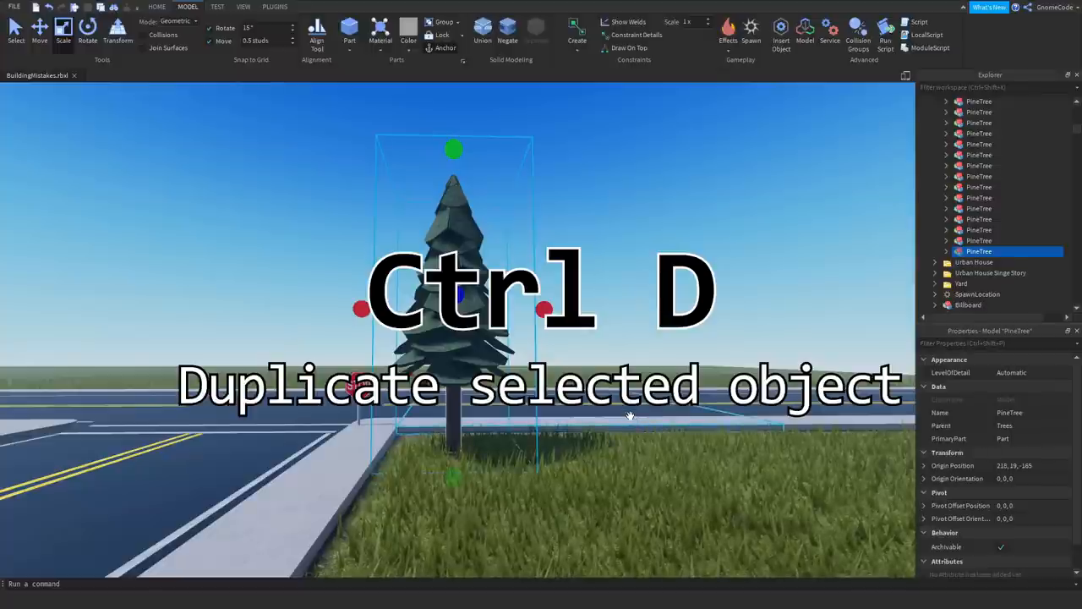
key("ctrl+d")
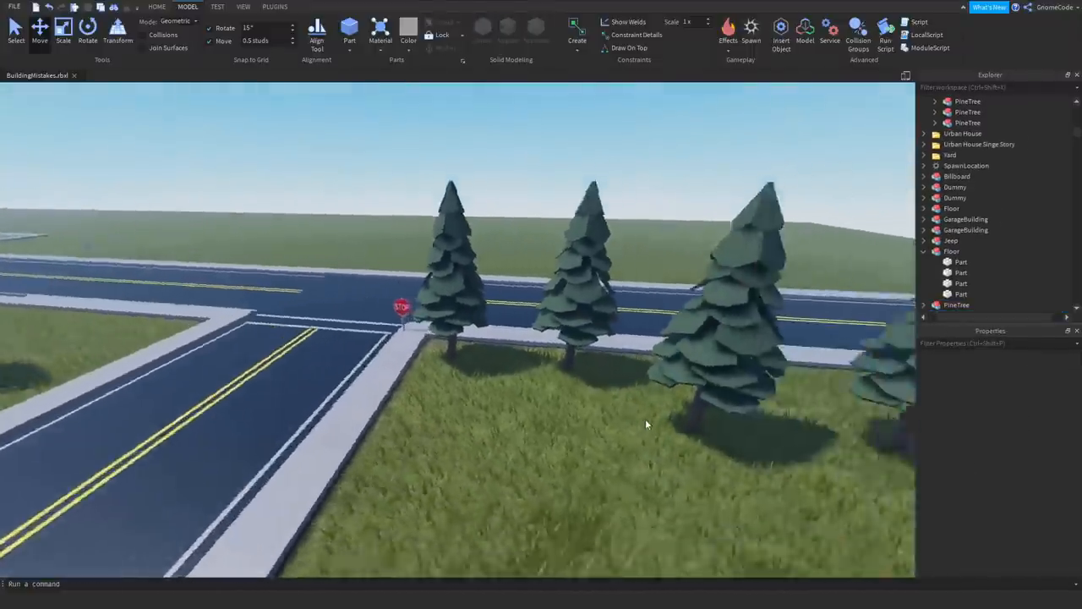
Group the two white blocks with Ctrl+G, then ungroup the model with Ctrl+U
key("ctrl+g")
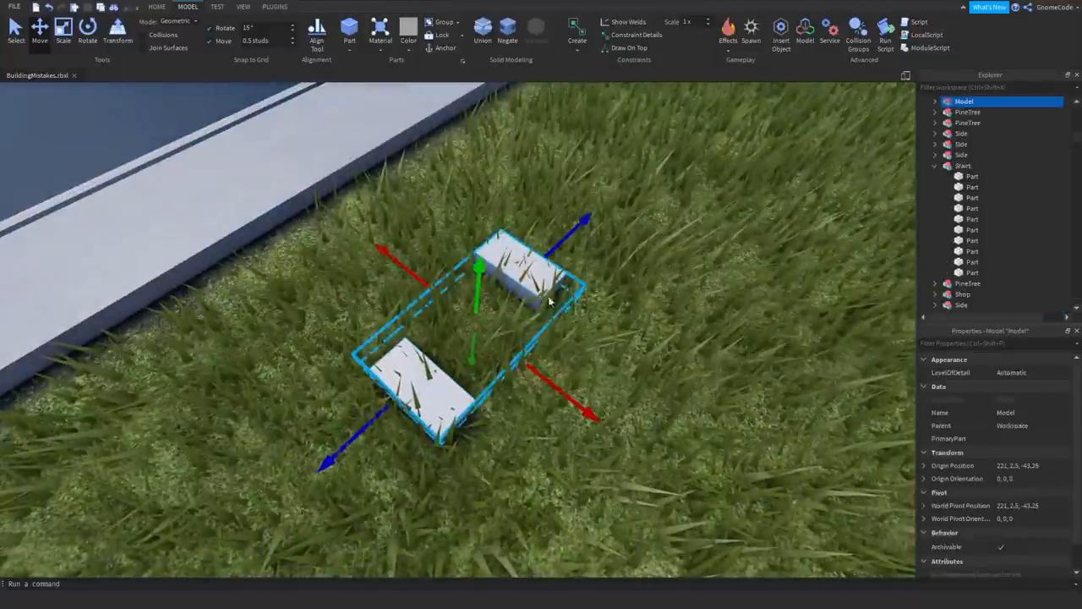
key("ctrl+u")
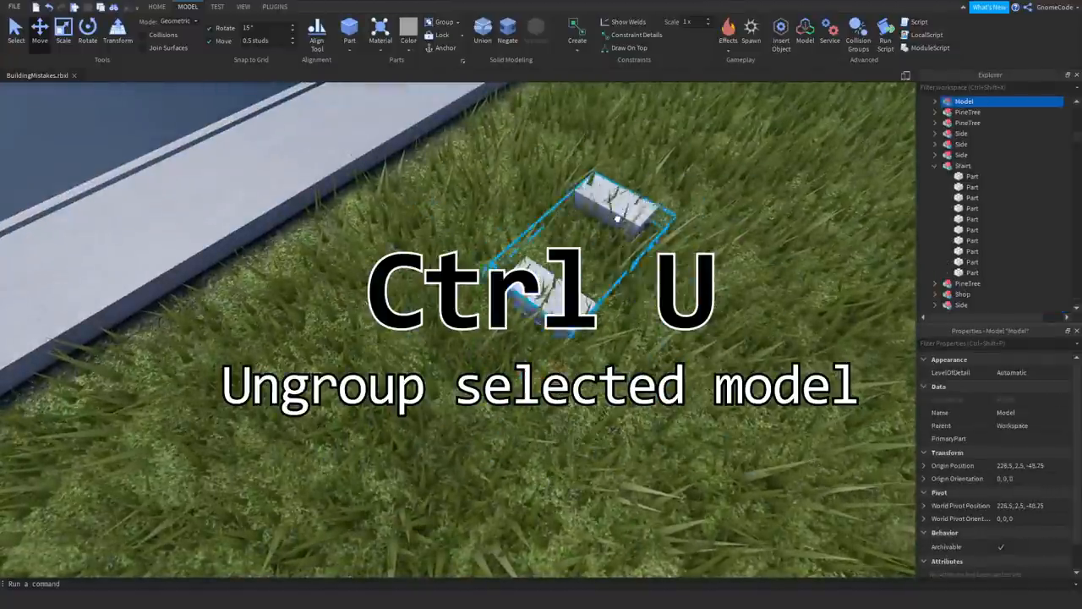
key("ctrl+u")
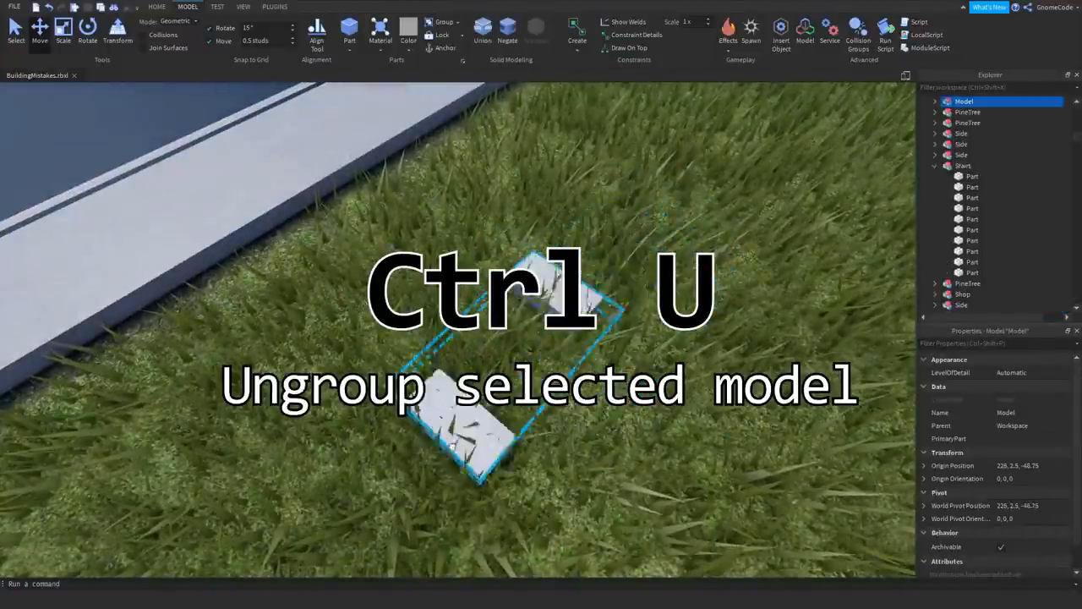
key("Ctrl+U")
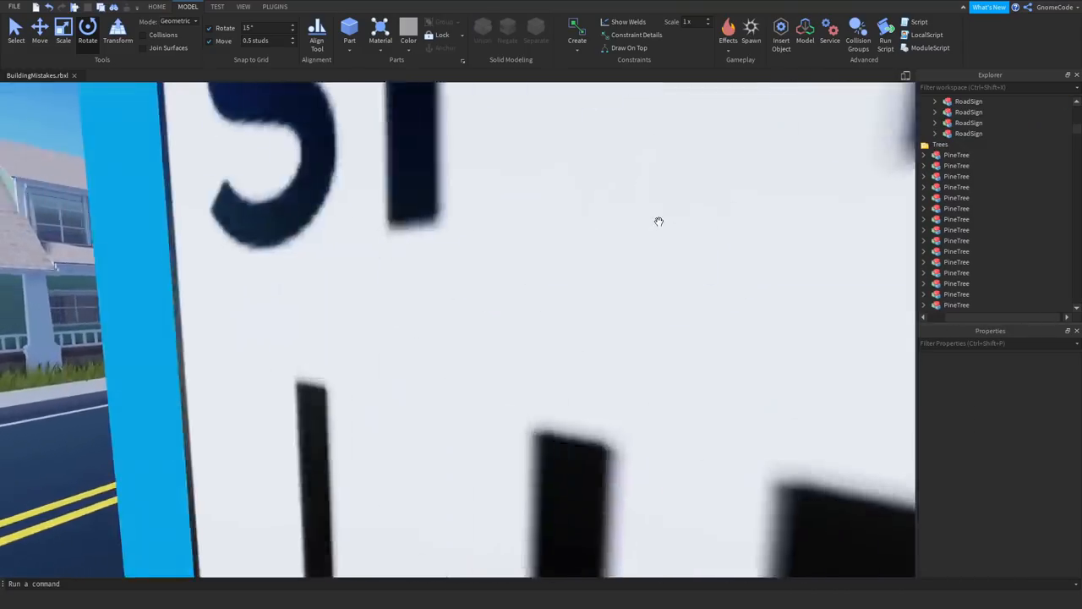
scroll("down", 3)
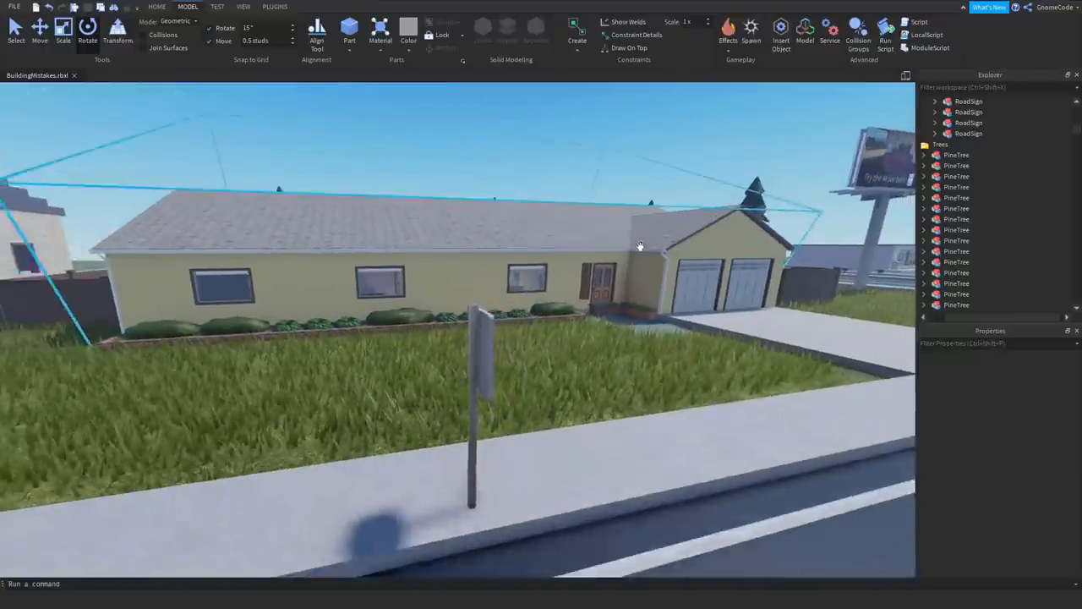
left_click_drag(639, 246, 622, 348)
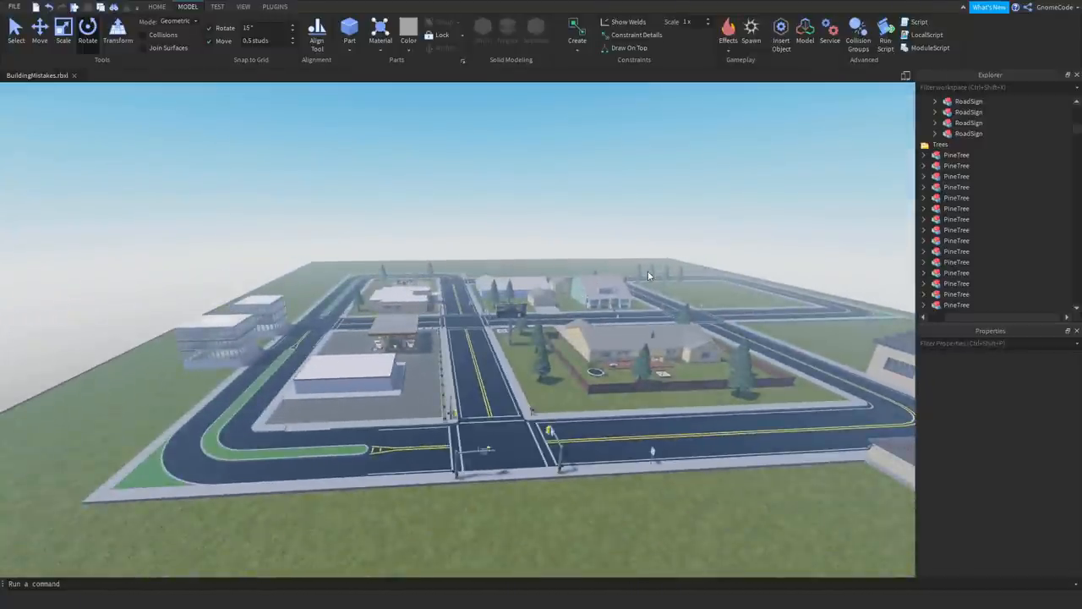
left_click_drag(649, 276, 513, 251)
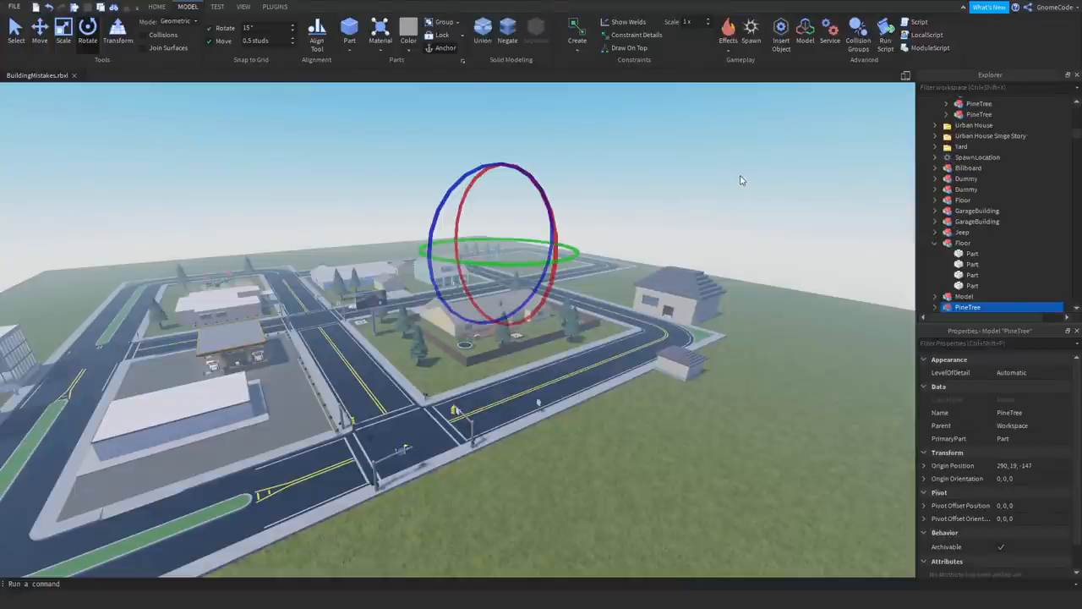
key("f")
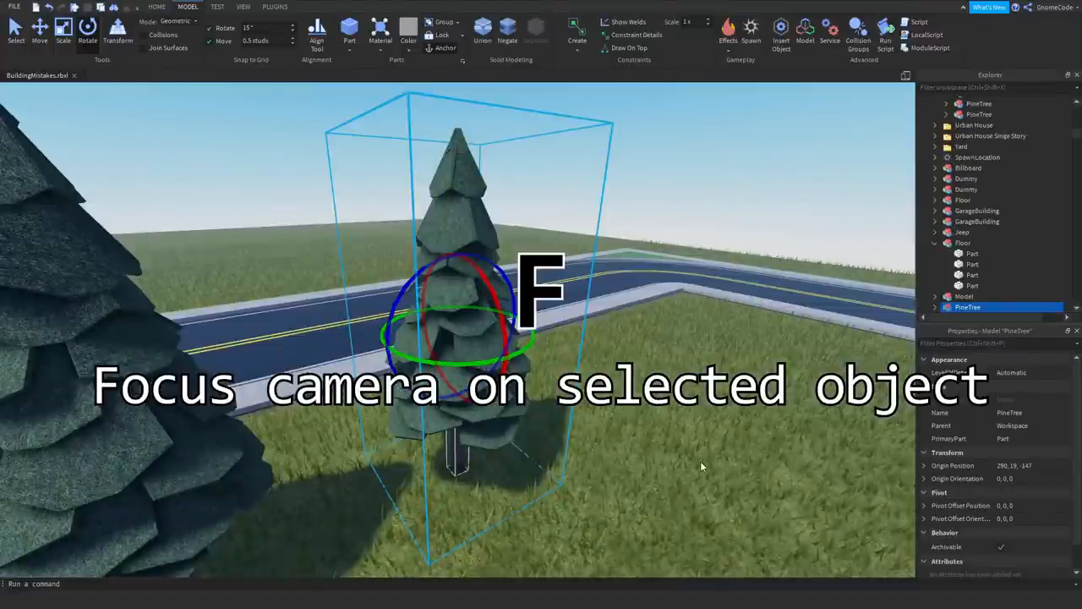
key("f")
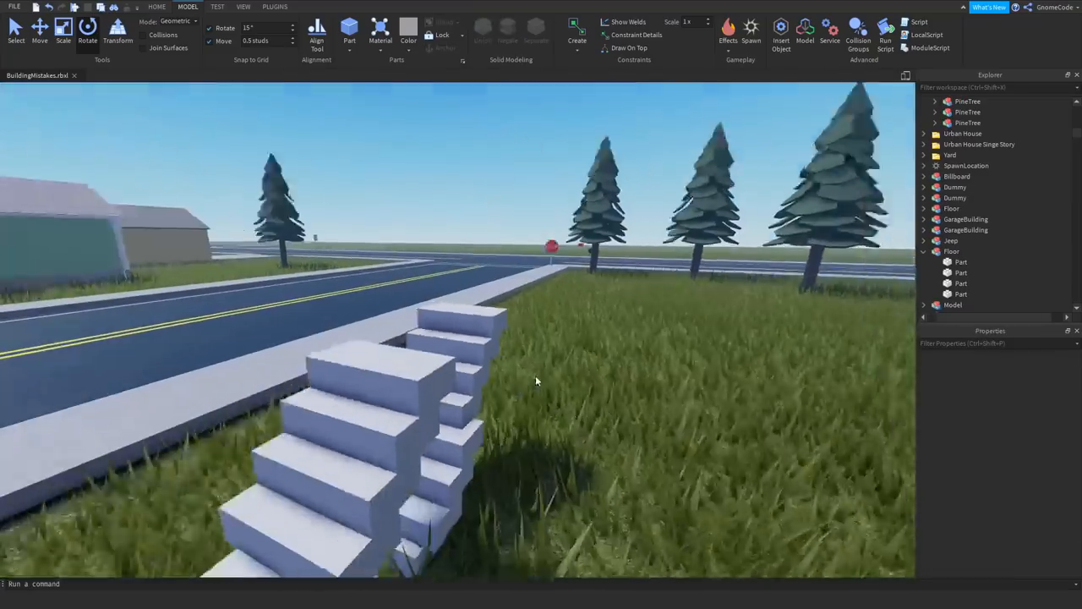
left_click(953, 304)
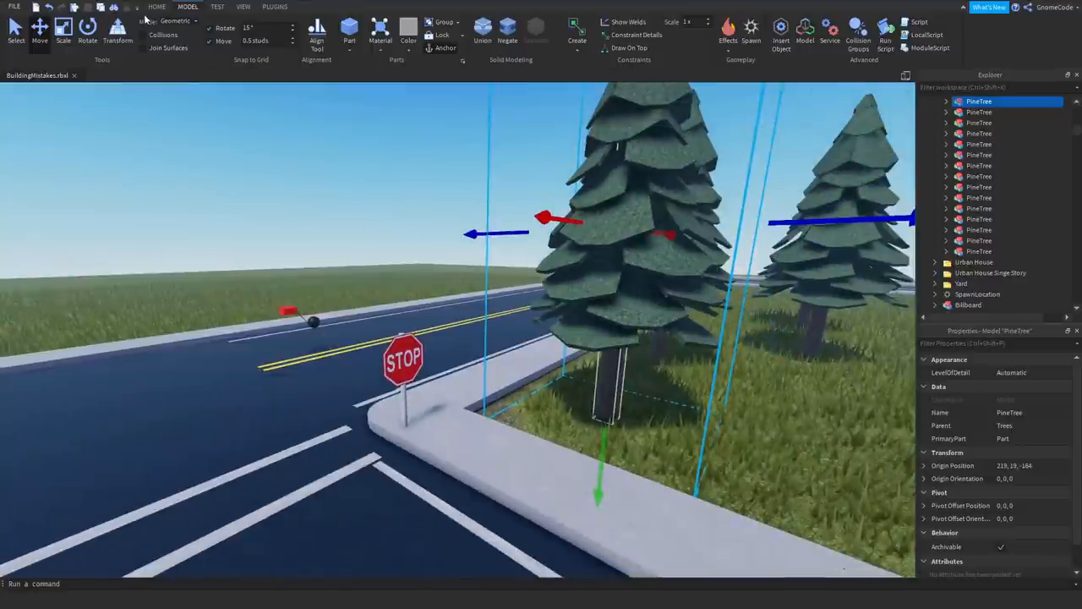
mouse_move(144, 41)
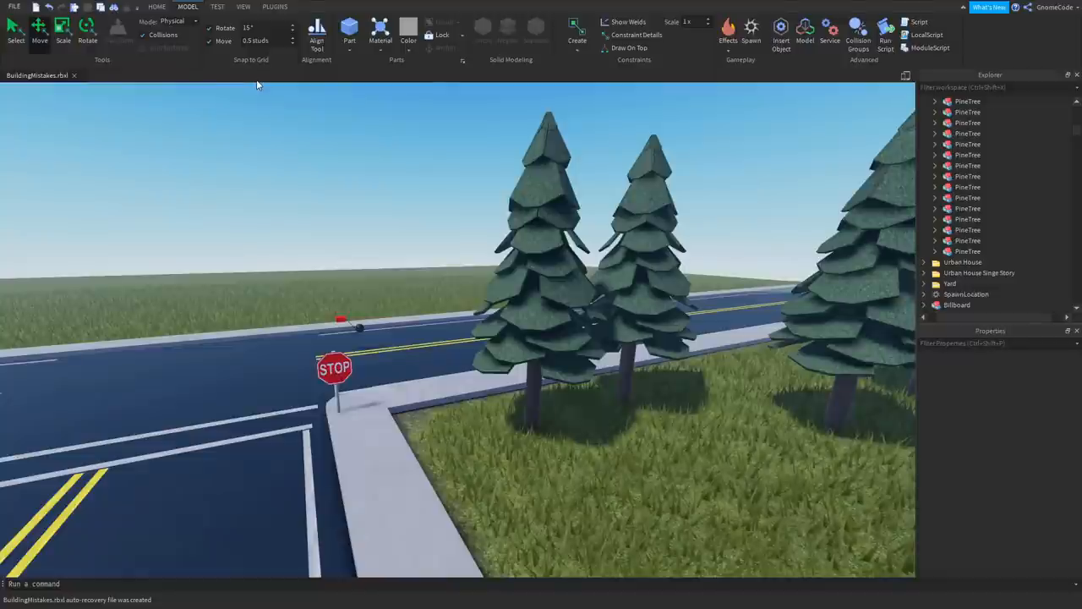
mouse_move(453, 300)
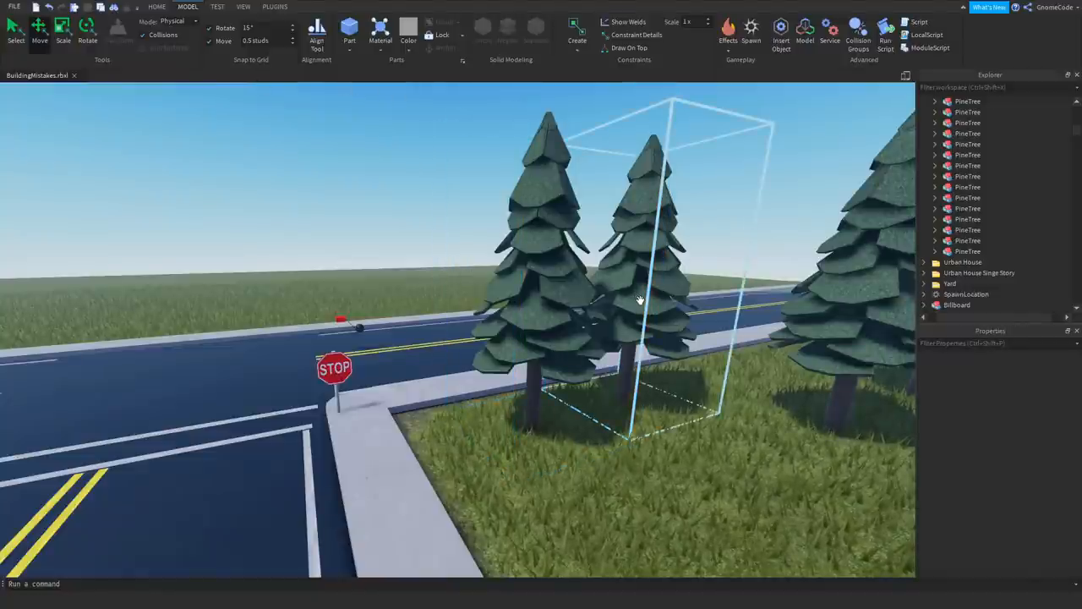
Select the middle pine tree in the viewport
left_click(979, 101)
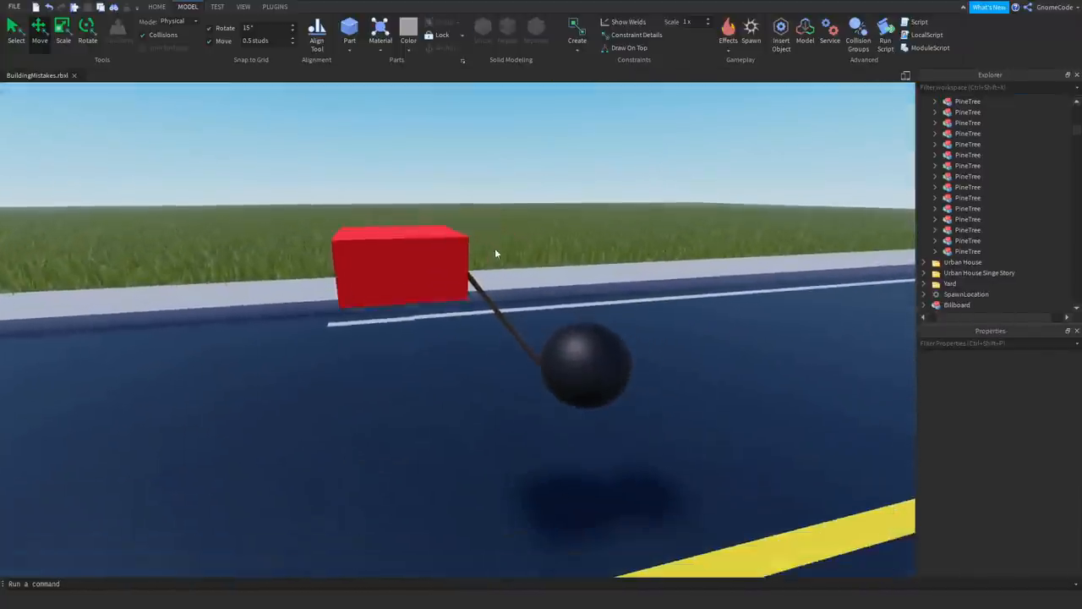
Run a test from the Test tab and check the red flag block's Anchored property
left_click(589, 367)
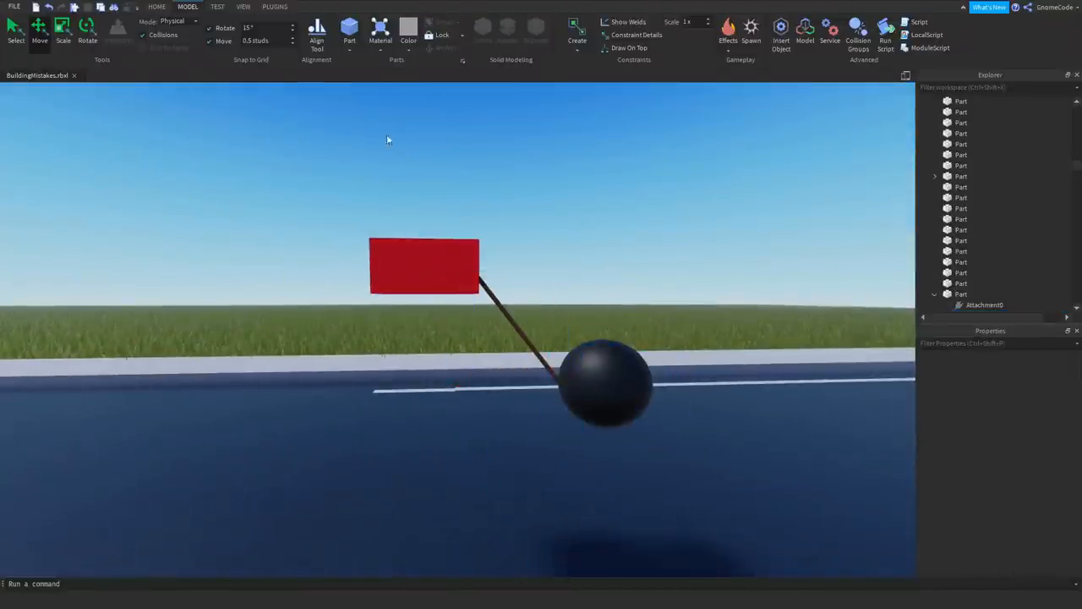
left_click(217, 7)
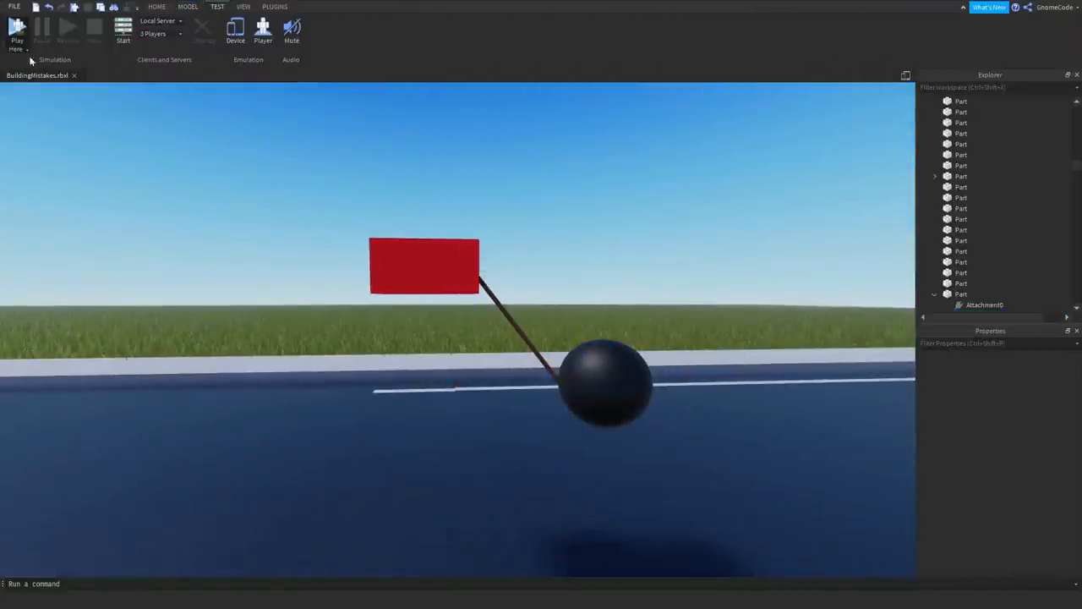
left_click(16, 29)
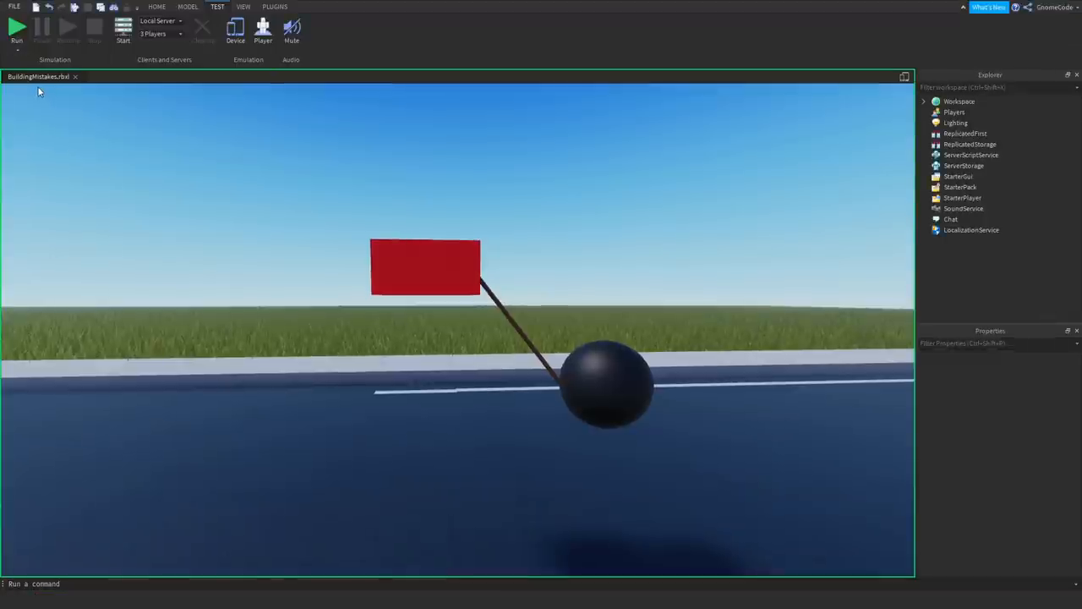
left_click(16, 29)
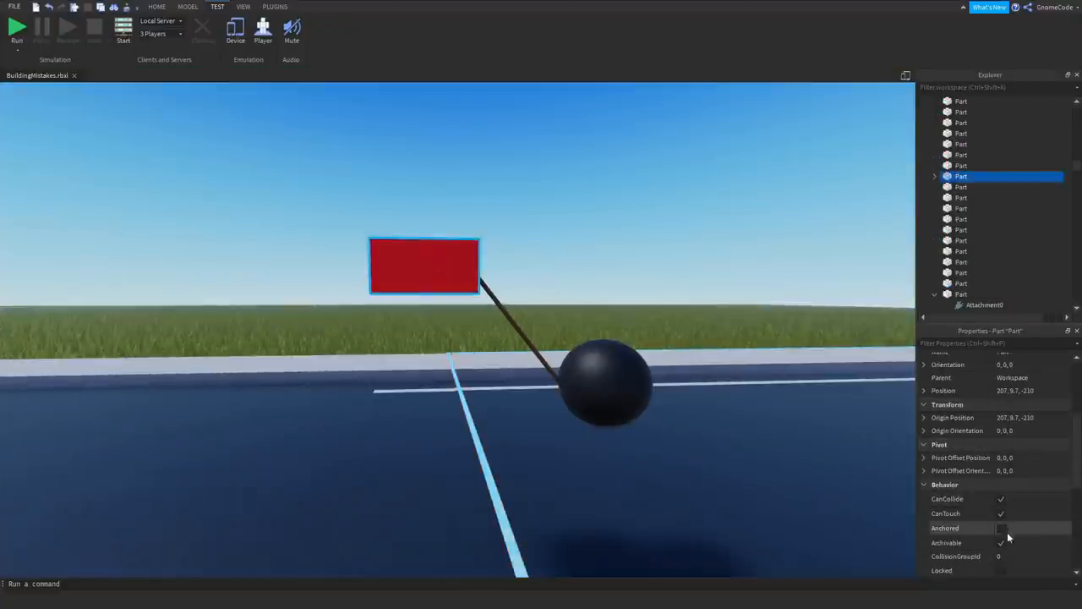
left_click(1001, 528)
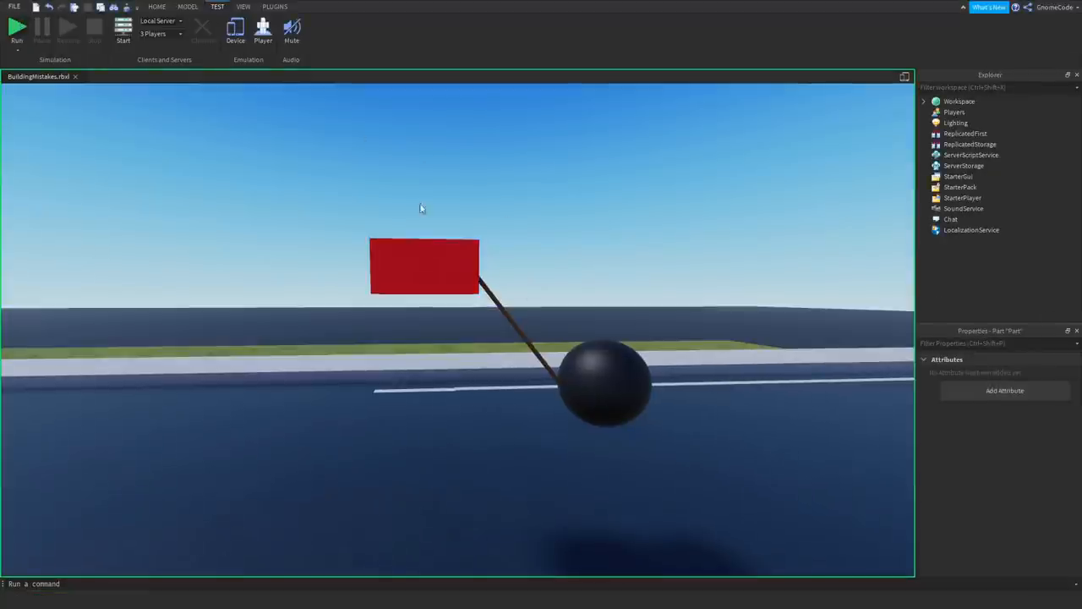
left_click(16, 30)
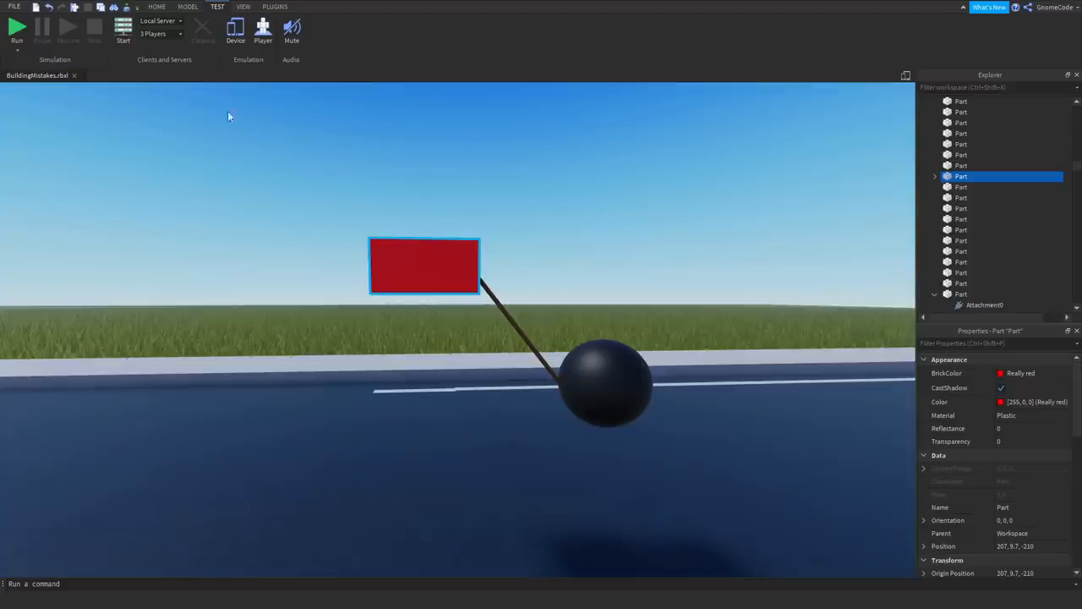
Stop the test run in the Test tab
left_click(156, 7)
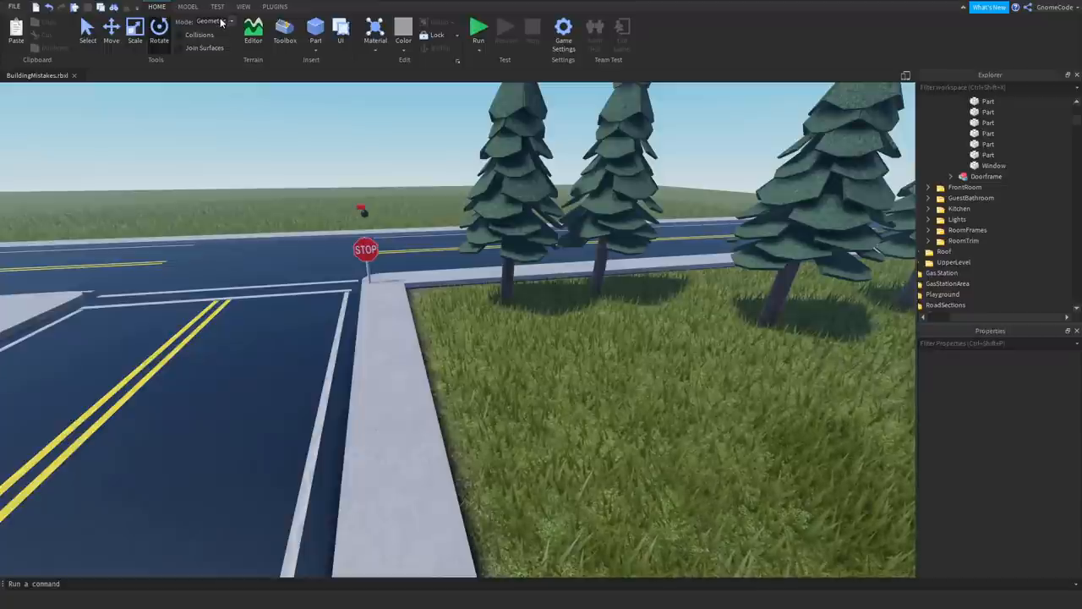
mouse_move(157, 58)
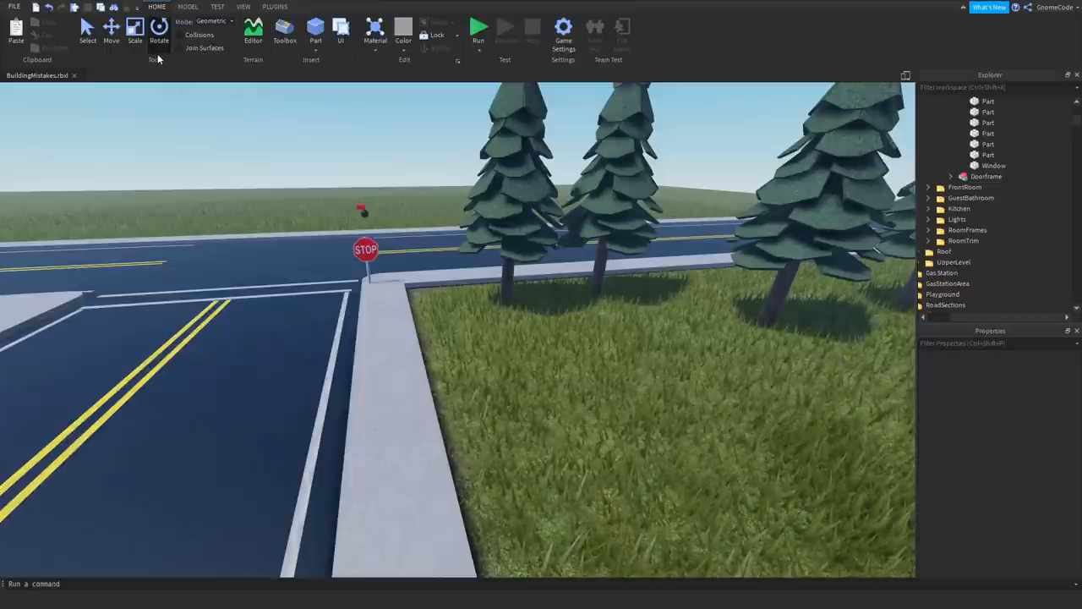
Tilt the grey stair block about 34 degrees with the Model tab's Rotate tool
left_click(187, 7)
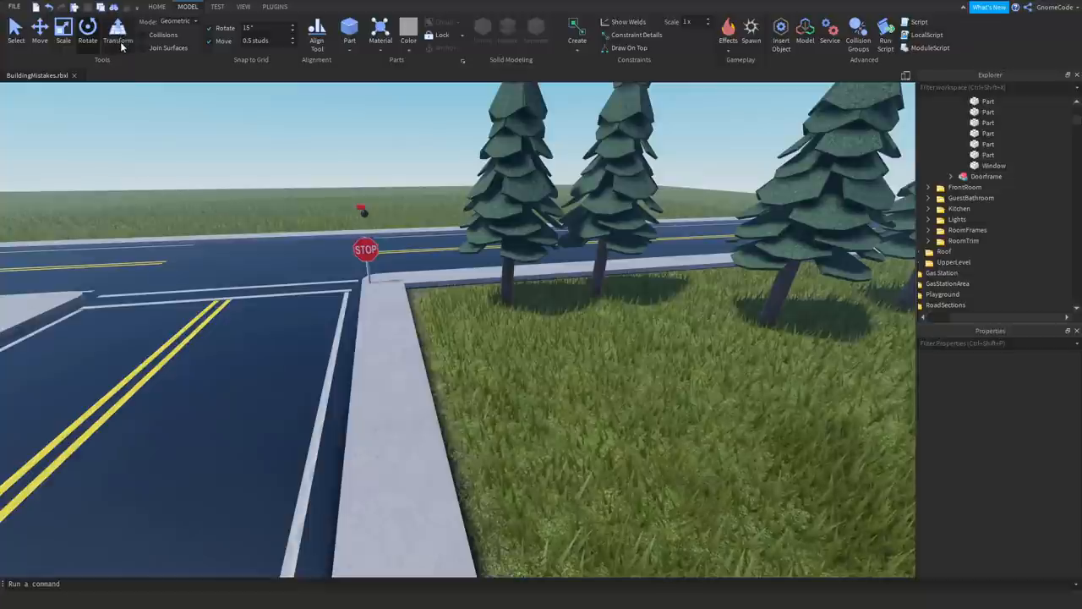
mouse_move(148, 112)
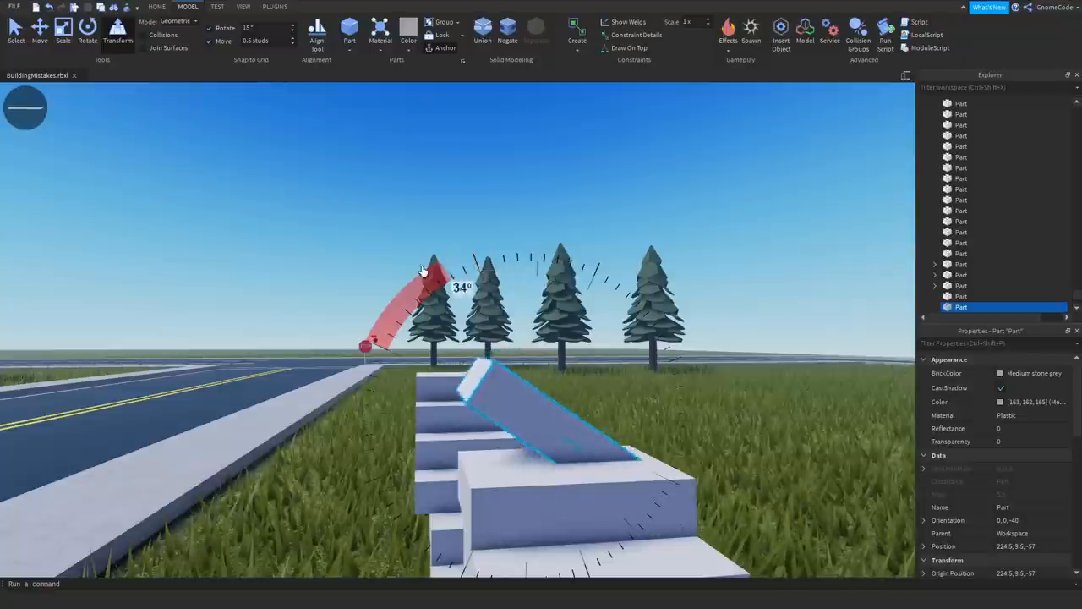
left_click_drag(422, 270, 422, 378)
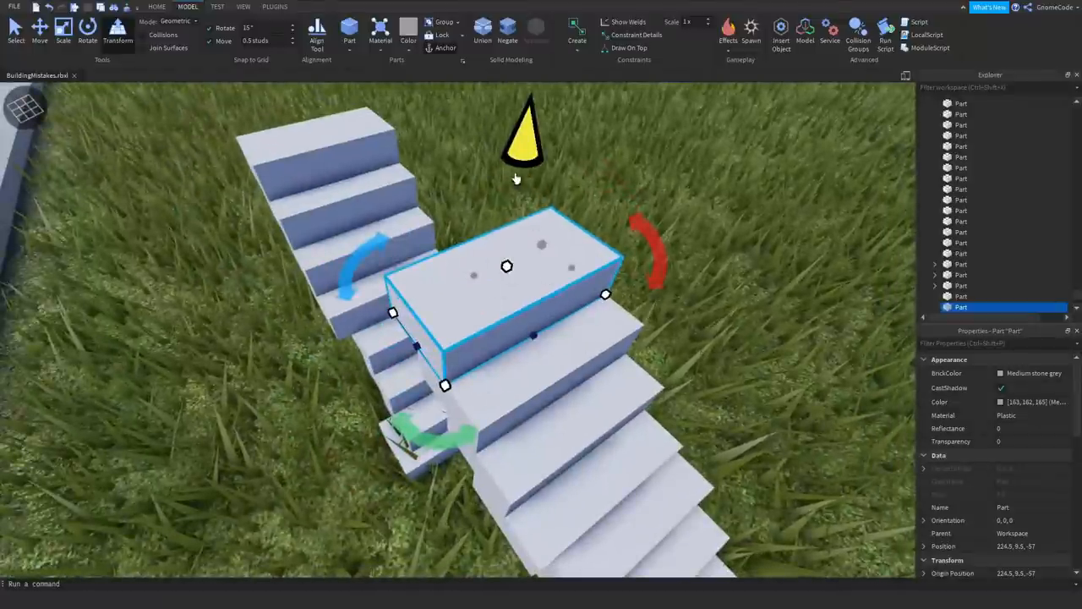
mouse_move(561, 254)
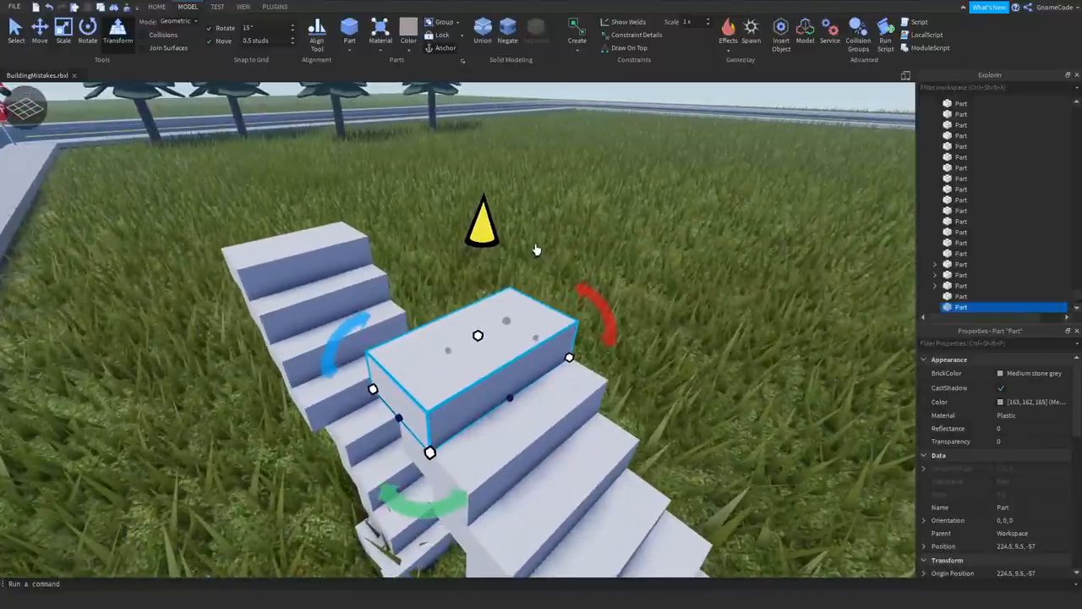
Select the small grey block and seat it flush against the tilted slab's face
left_click(87, 32)
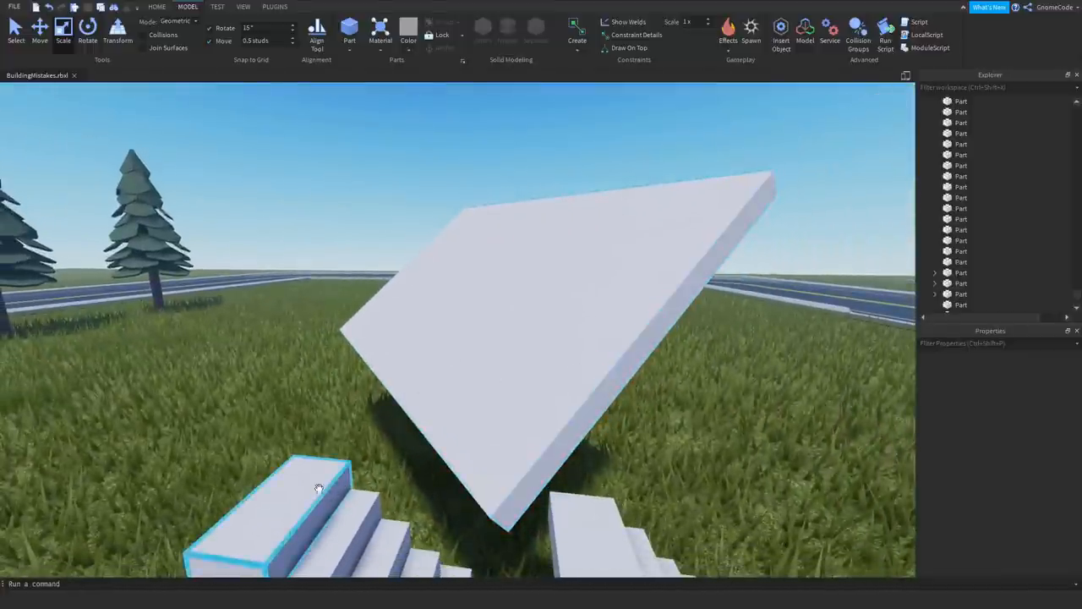
left_click(547, 347)
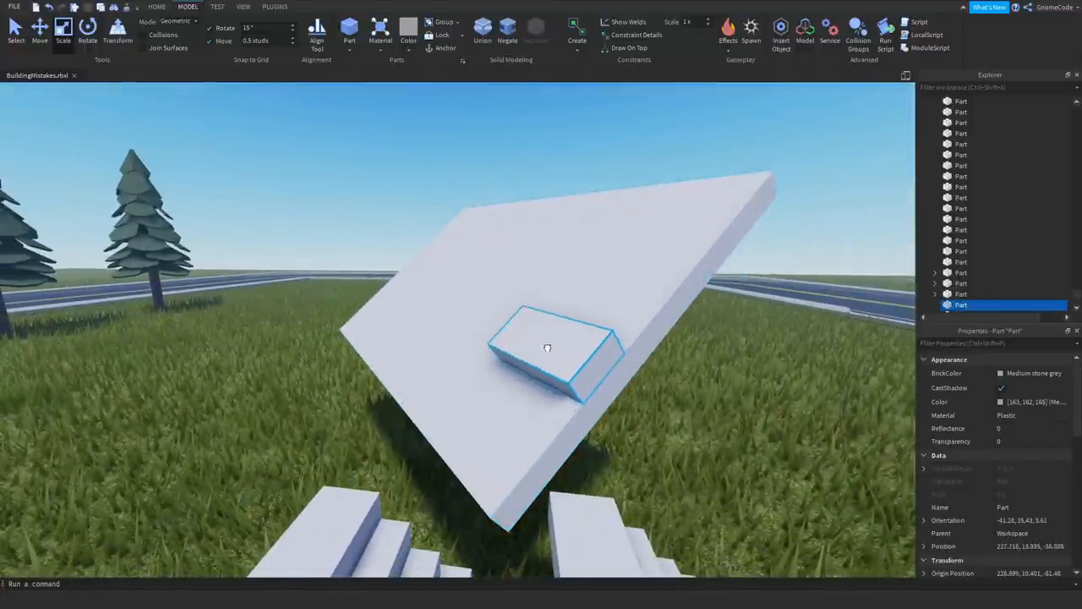
left_click(88, 34)
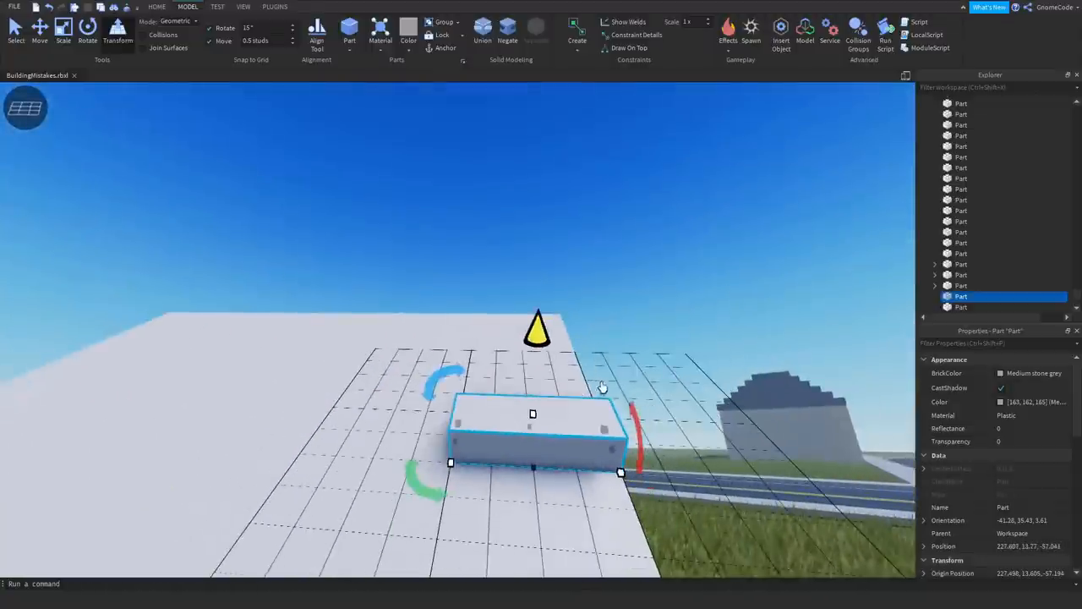
Turn the small block on the slab by dragging a rotation handle
left_click_drag(630, 427, 522, 242)
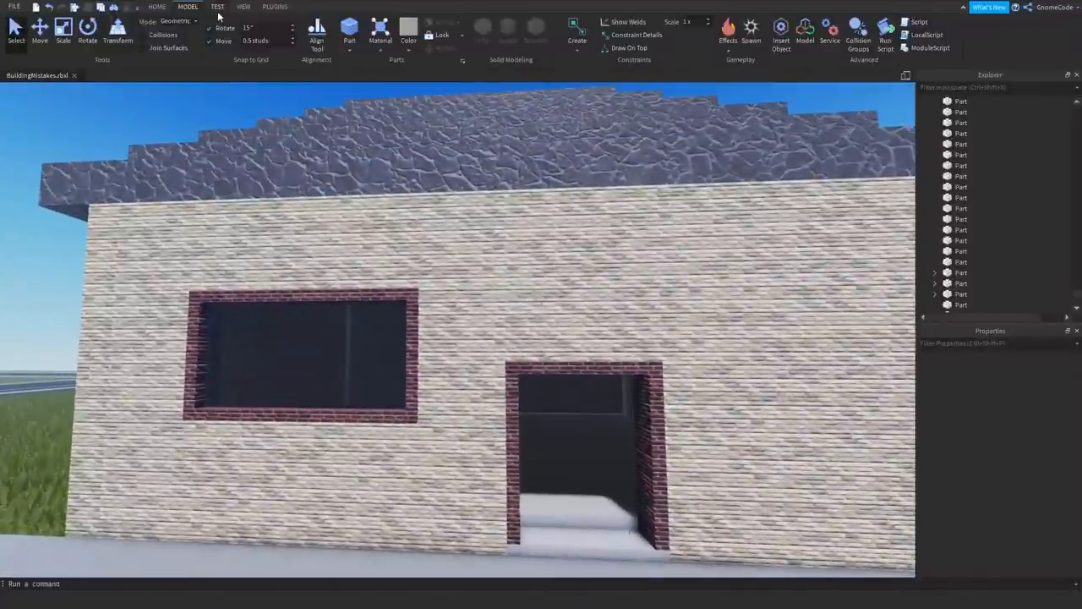
Switch to the TEST tab with the brick house front in view
left_click(217, 6)
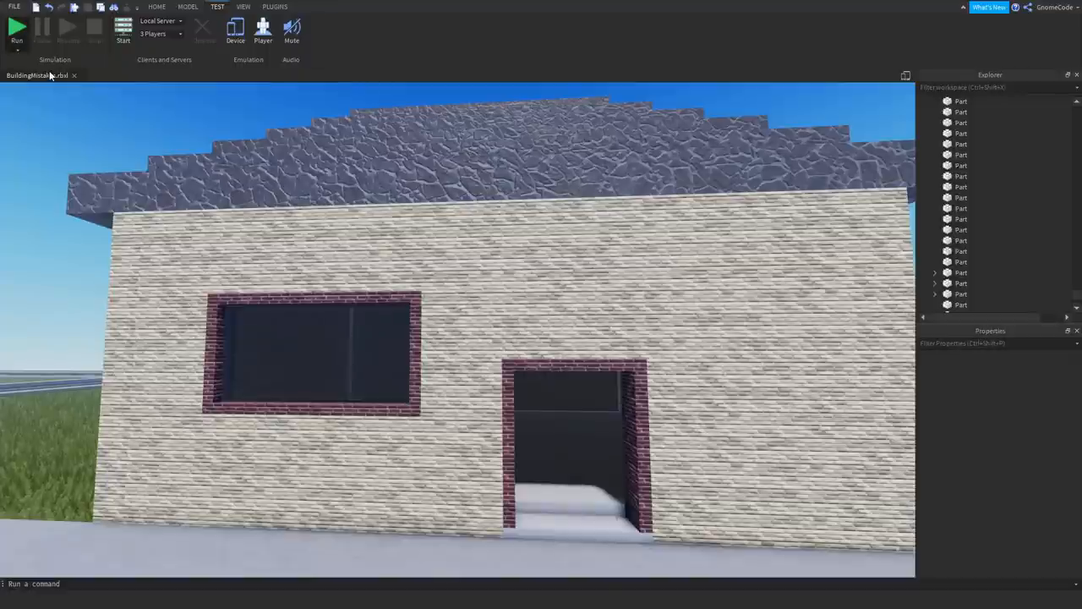
left_click(17, 31)
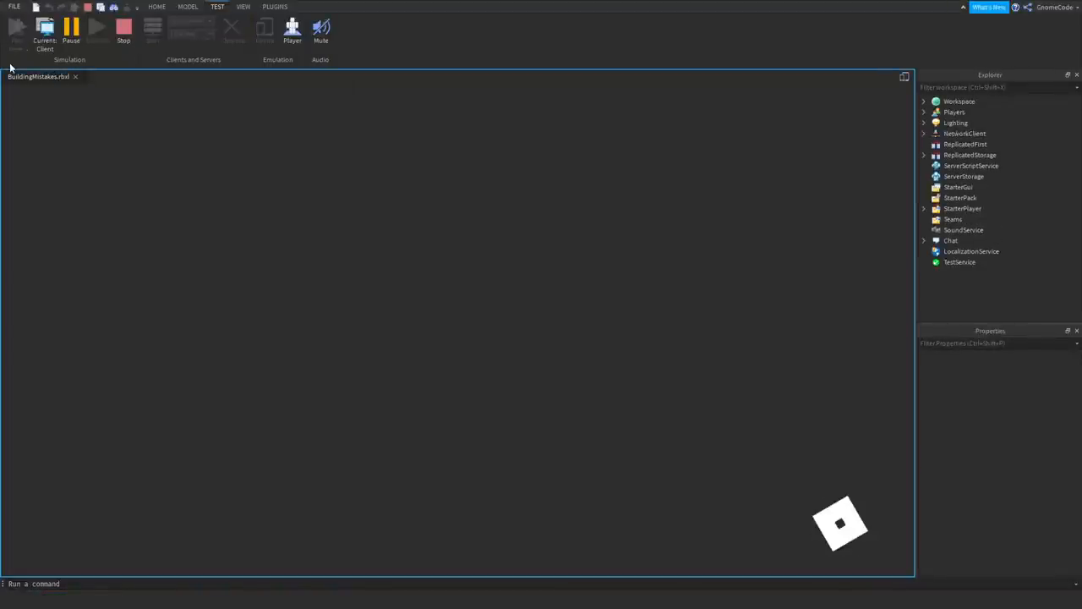
left_click(16, 29)
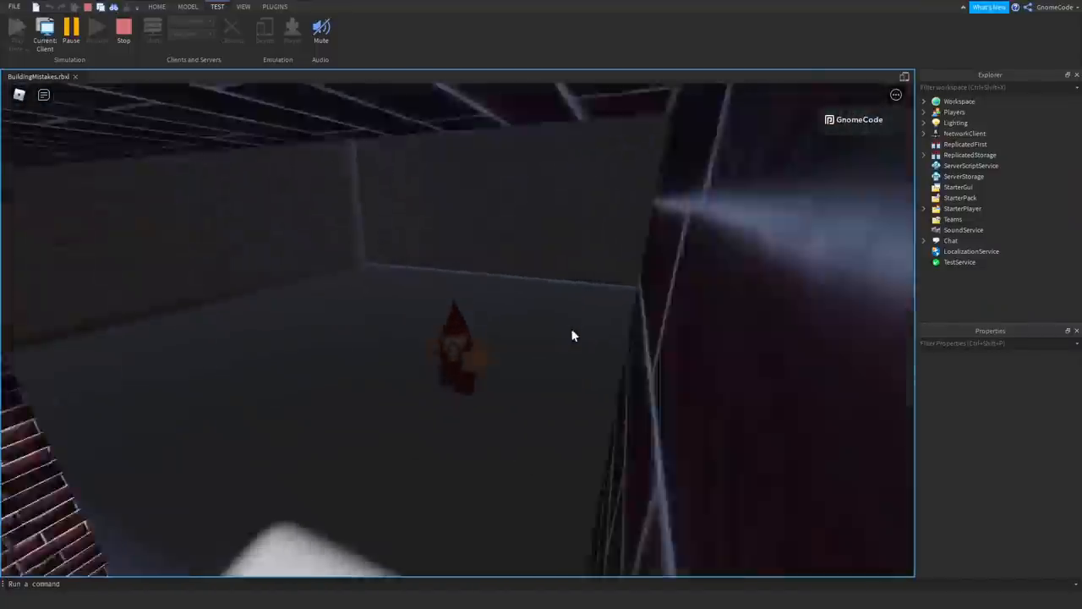
left_click(124, 31)
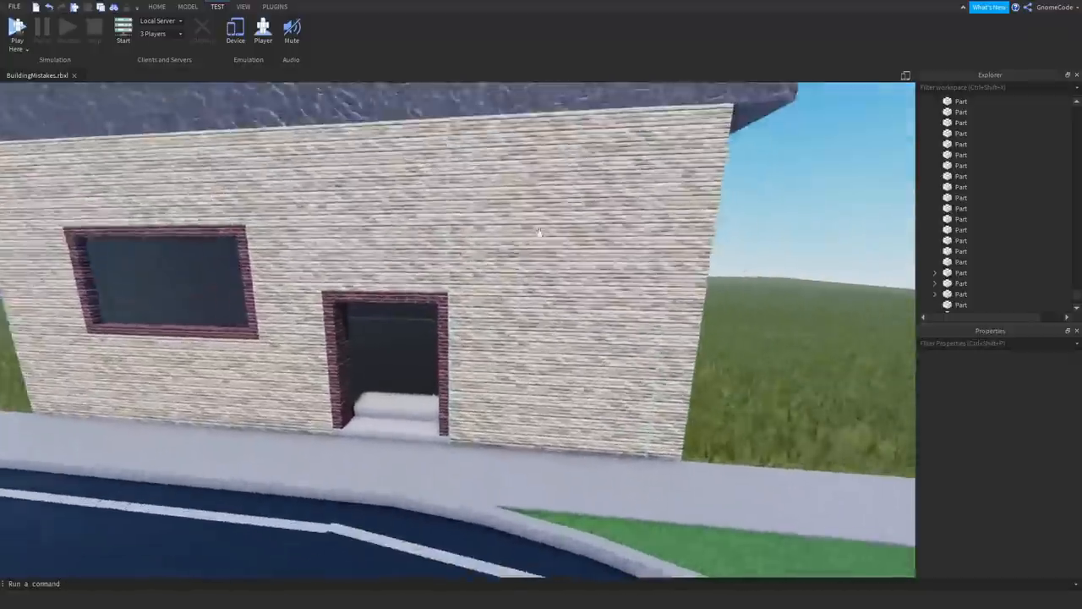
Build a Block Rig character from the Rig Builder in the Plugins tab
left_click(274, 7)
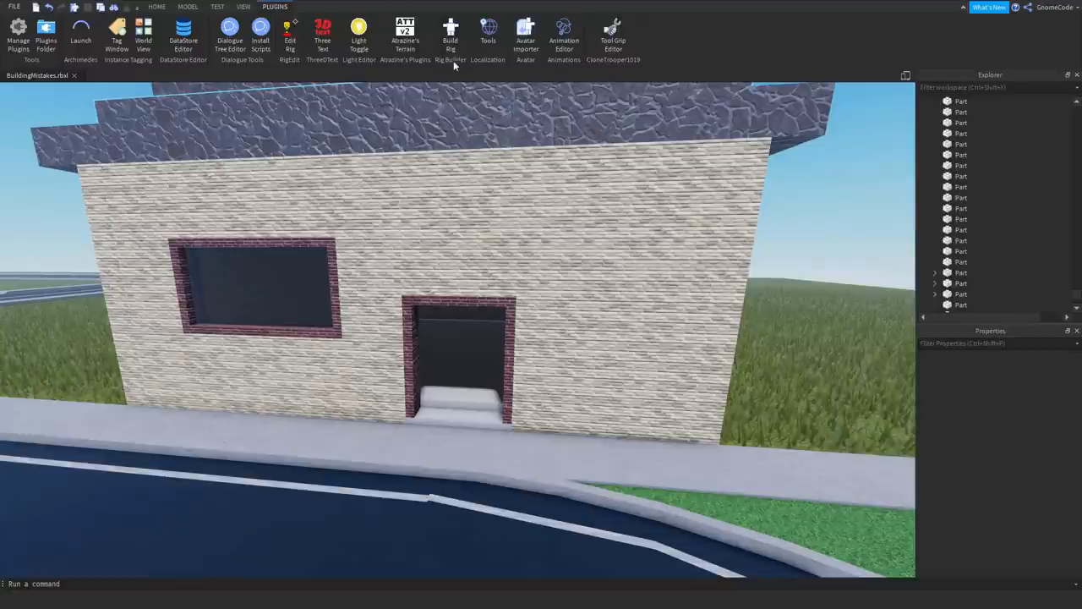
mouse_move(370, 26)
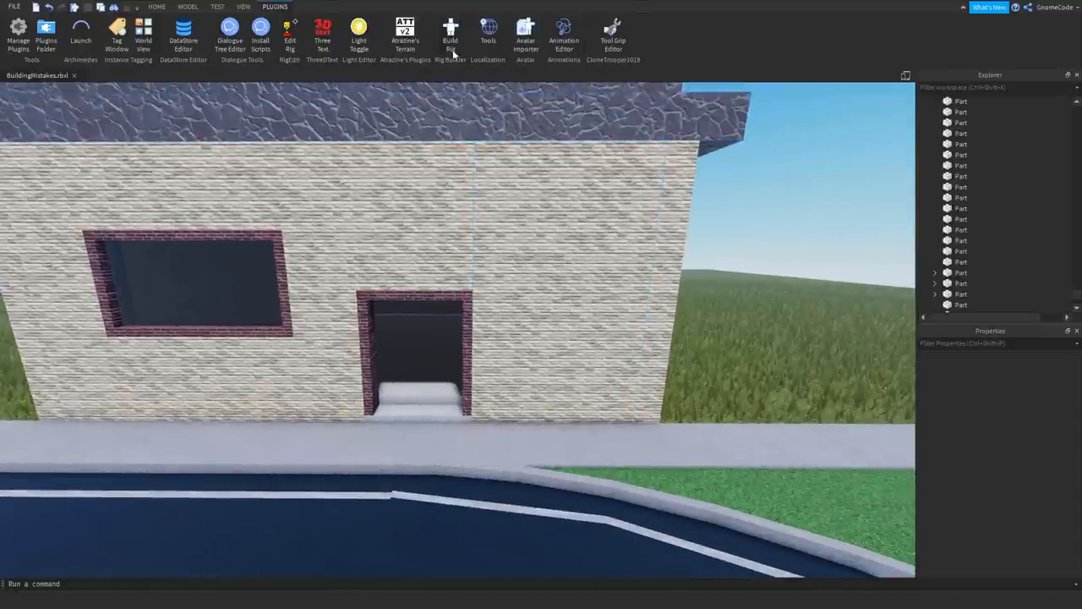
left_click(451, 34)
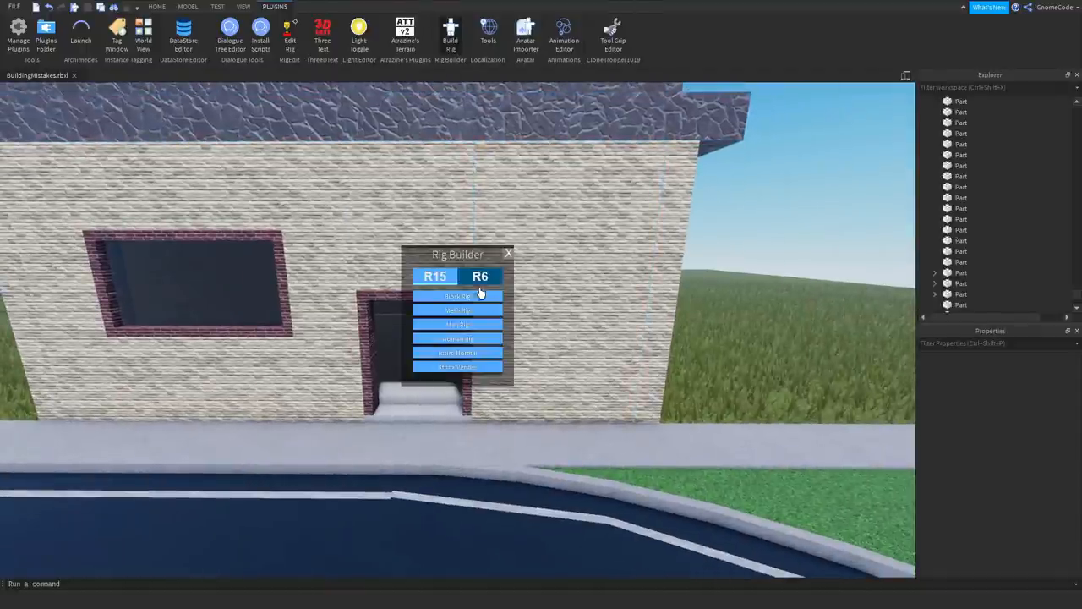
mouse_move(457, 296)
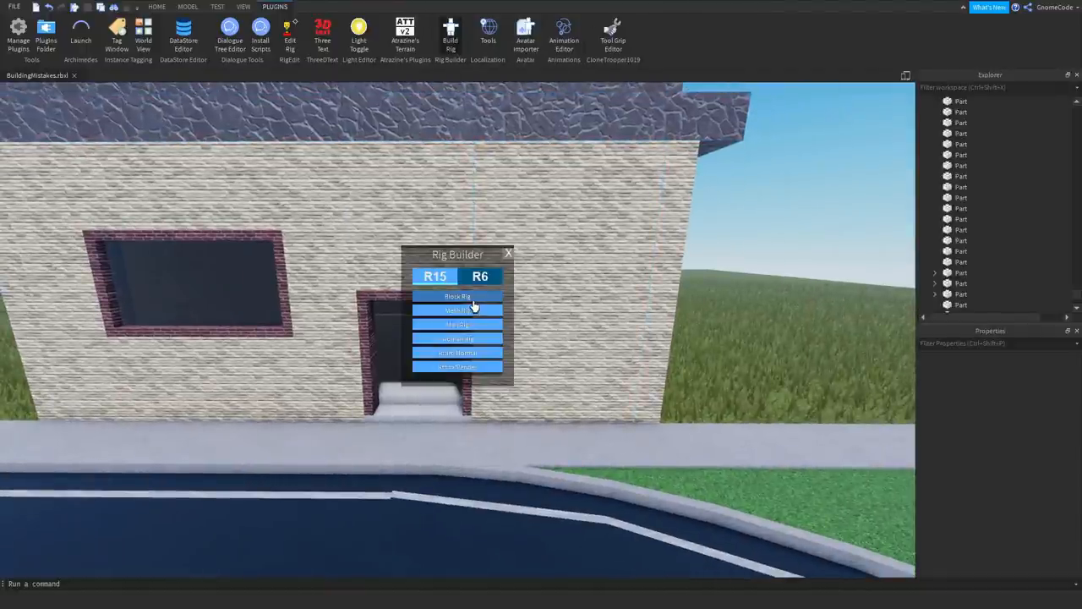
left_click(458, 296)
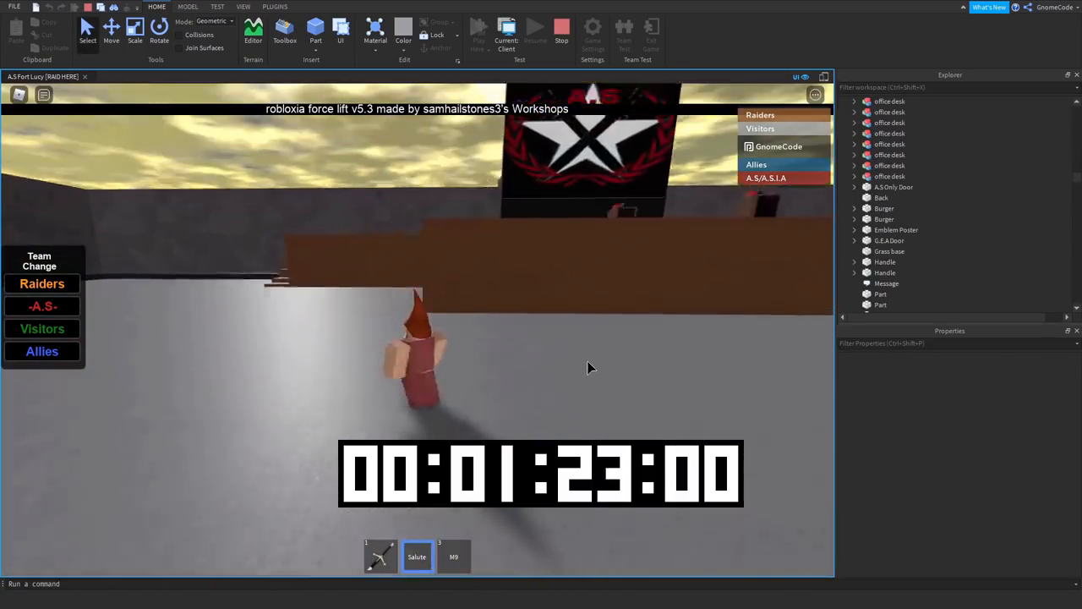
Playtest the A.S Fort Lucy [RAID HERE] place with its character
left_click(561, 29)
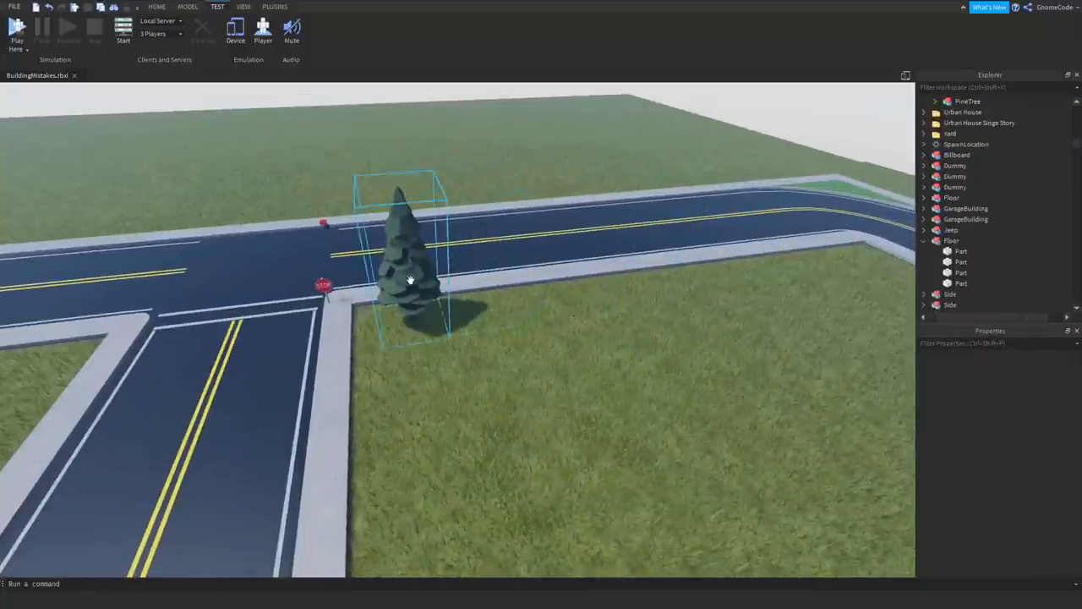
Select the pine tree at the road corner to start the tree grid
left_click(187, 7)
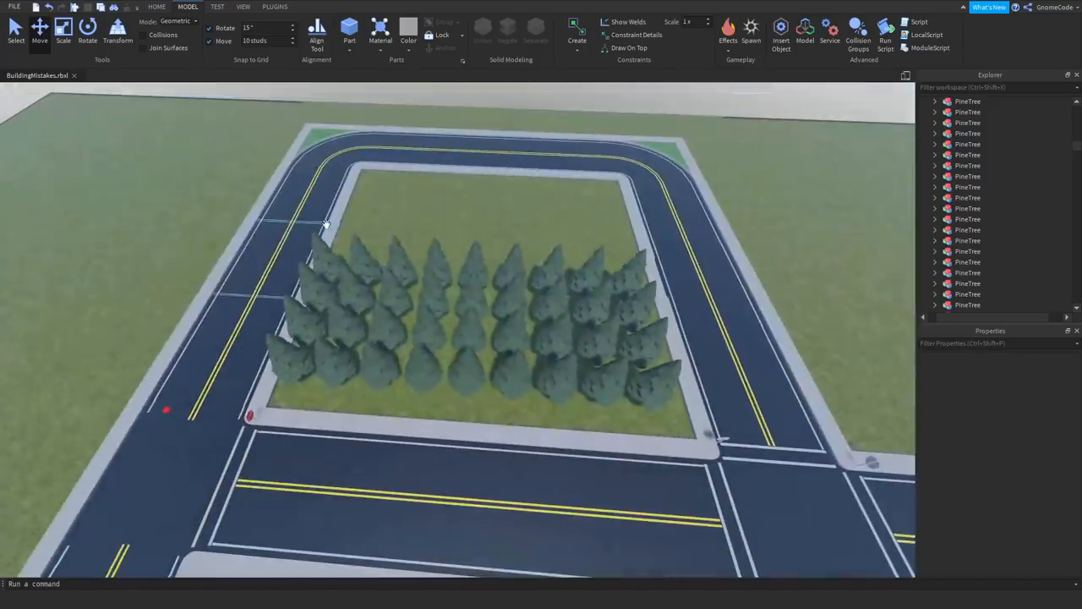
Select the middle pine trees and a right-row tree for deletion
left_click(974, 101)
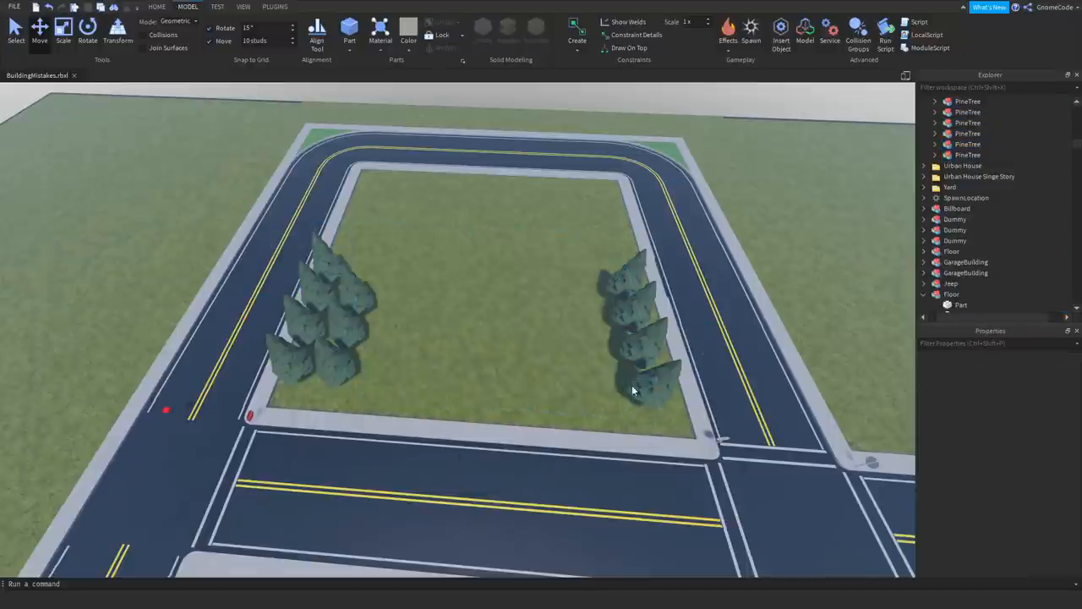
left_click(642, 338)
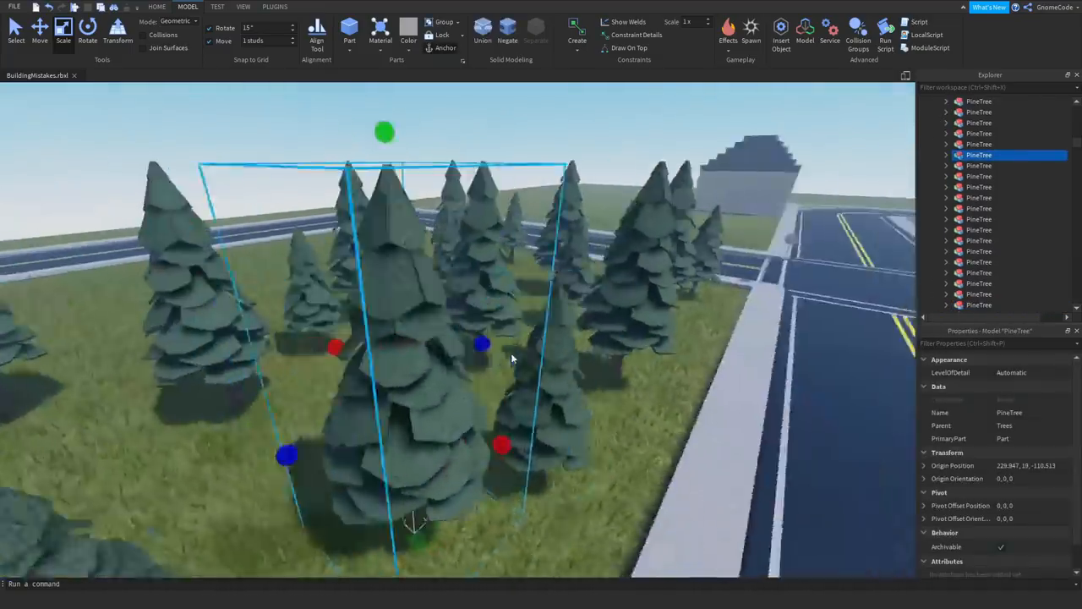
left_click_drag(507, 359, 510, 350)
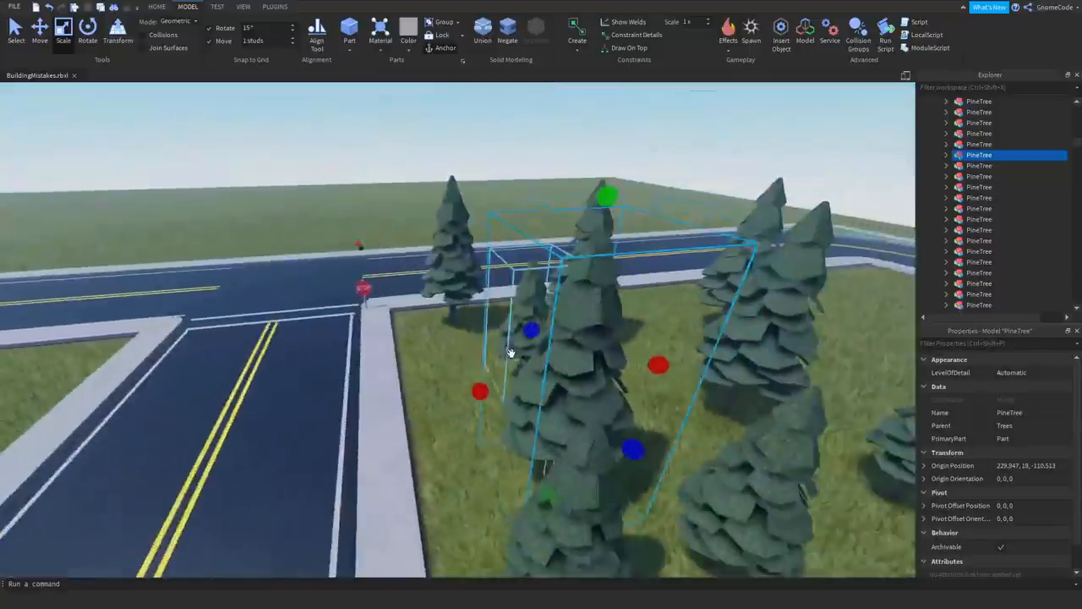
left_click(87, 34)
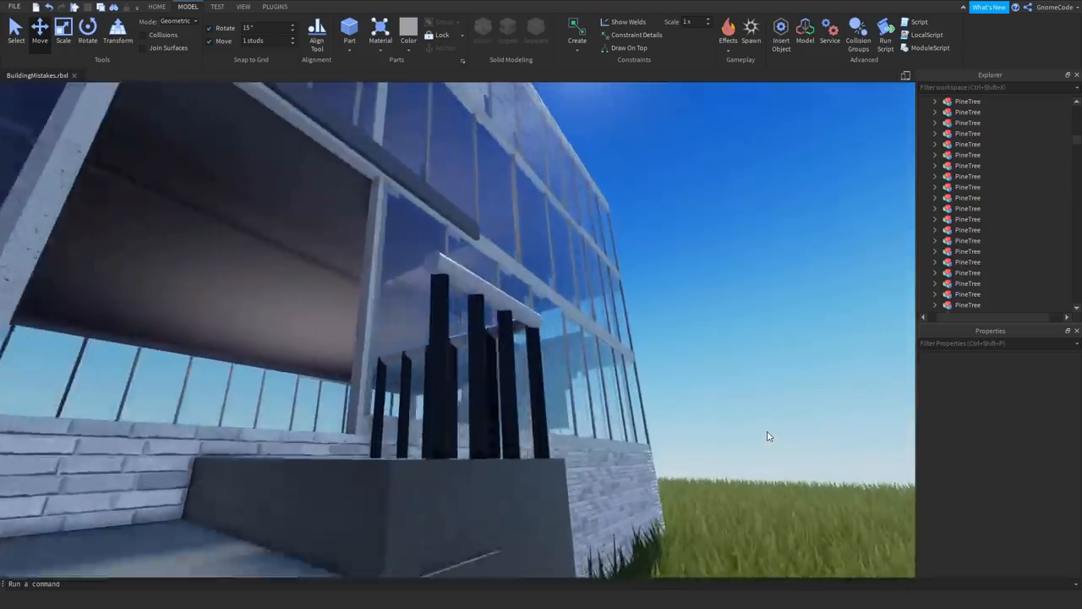
Adjust the view of the glass building and bring up the Test tab controls
left_click_drag(769, 436, 706, 482)
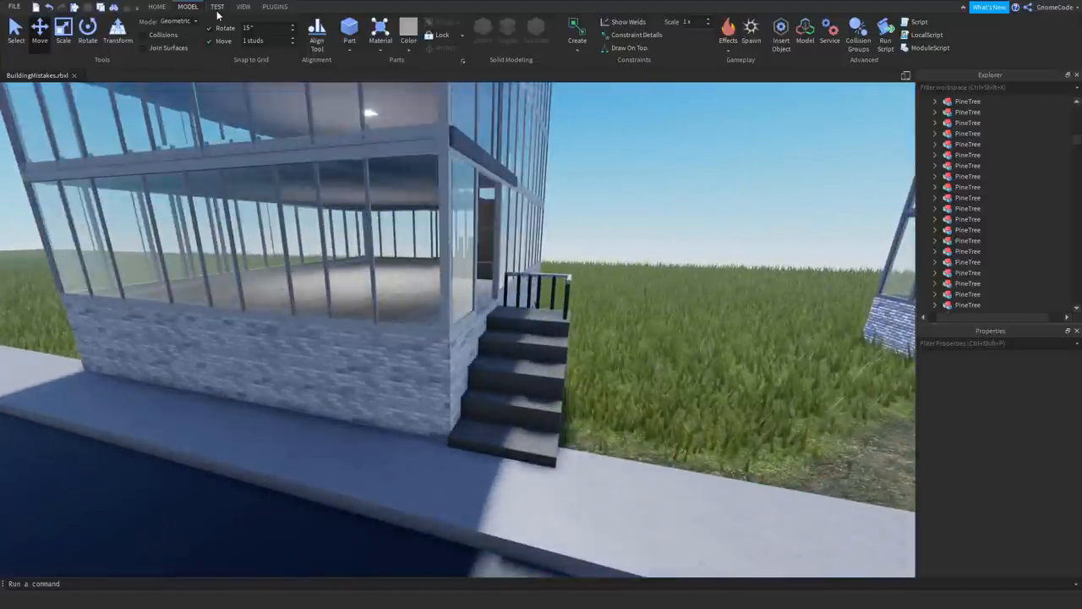
left_click(216, 5)
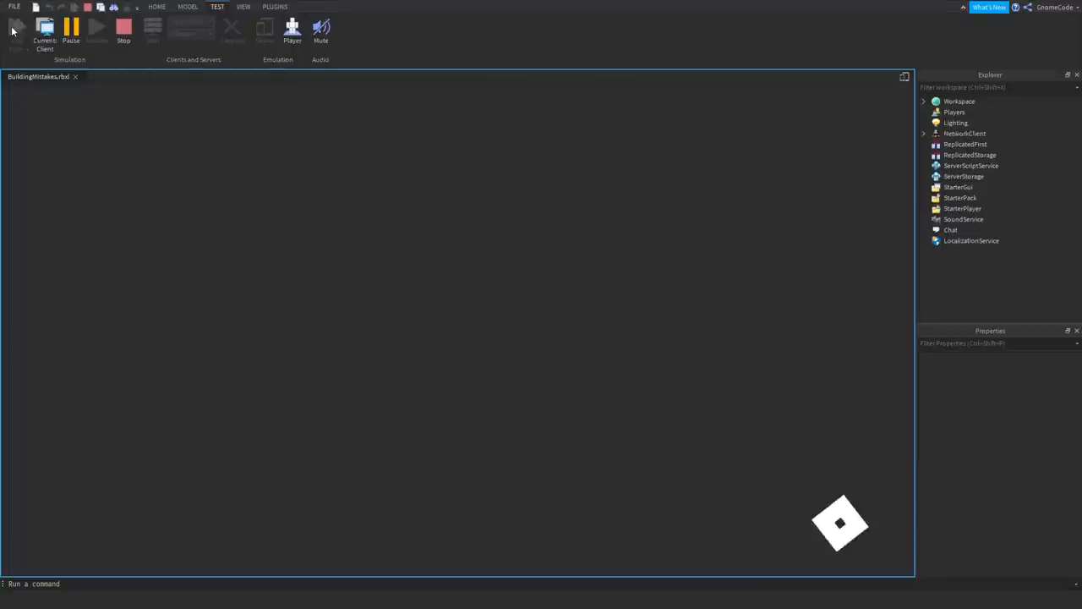
Play as the gnome character beside the glass building
left_click(15, 29)
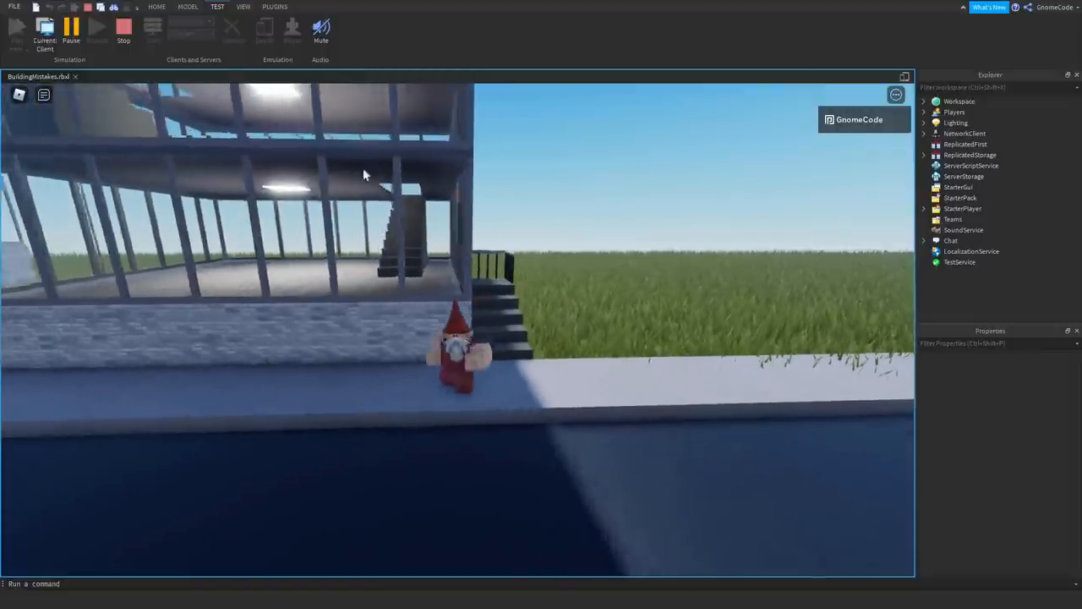
Stop the test and go back to the Model tab editor
left_click(188, 7)
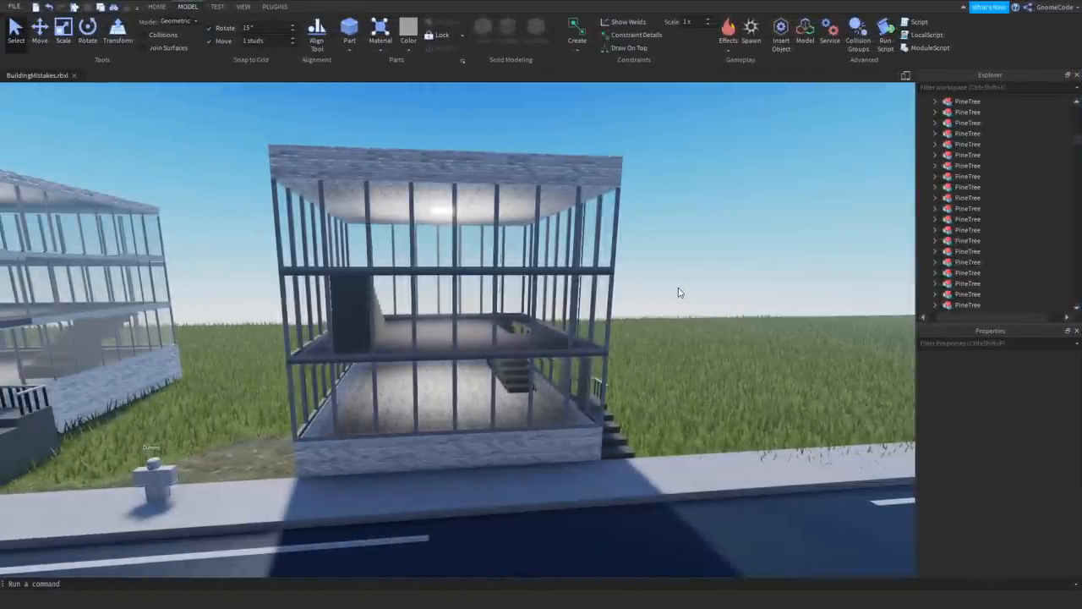
mouse_move(676, 285)
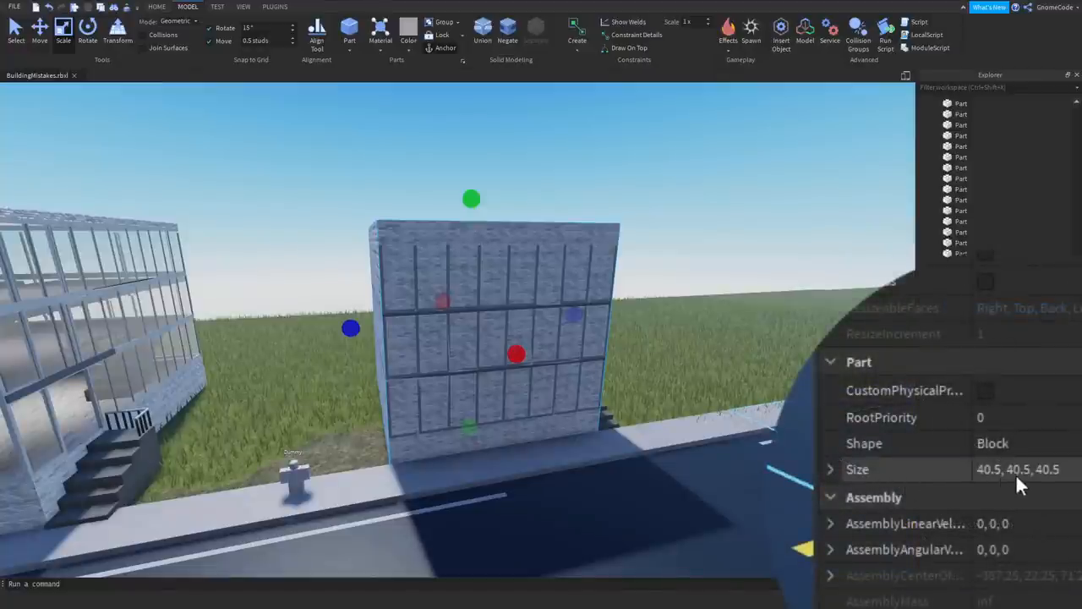
Check the brick block's Size of 40.5 on every axis
left_click(831, 469)
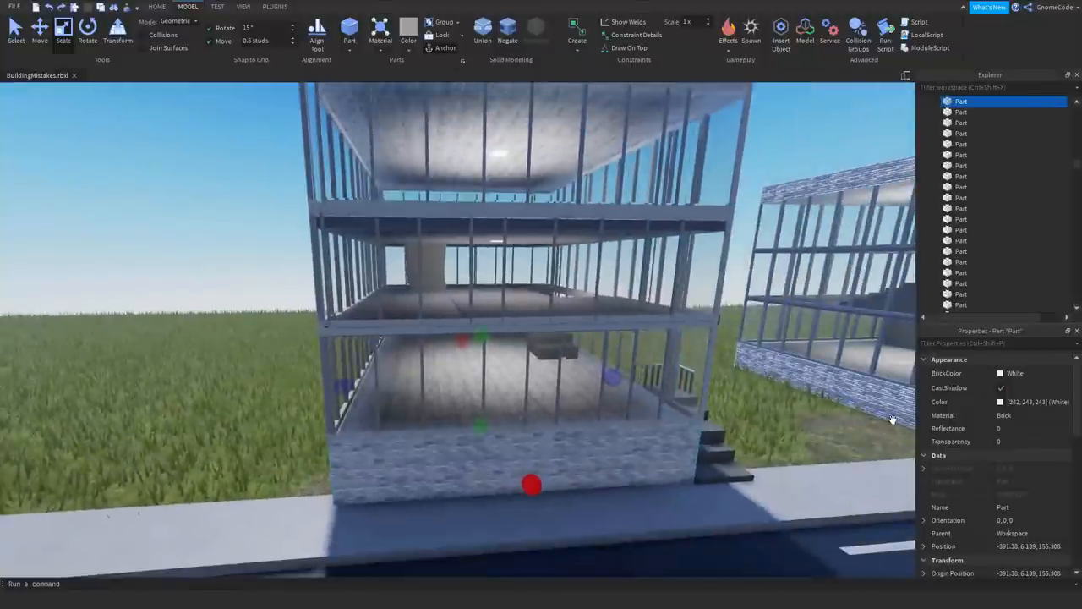
scroll("down", 3)
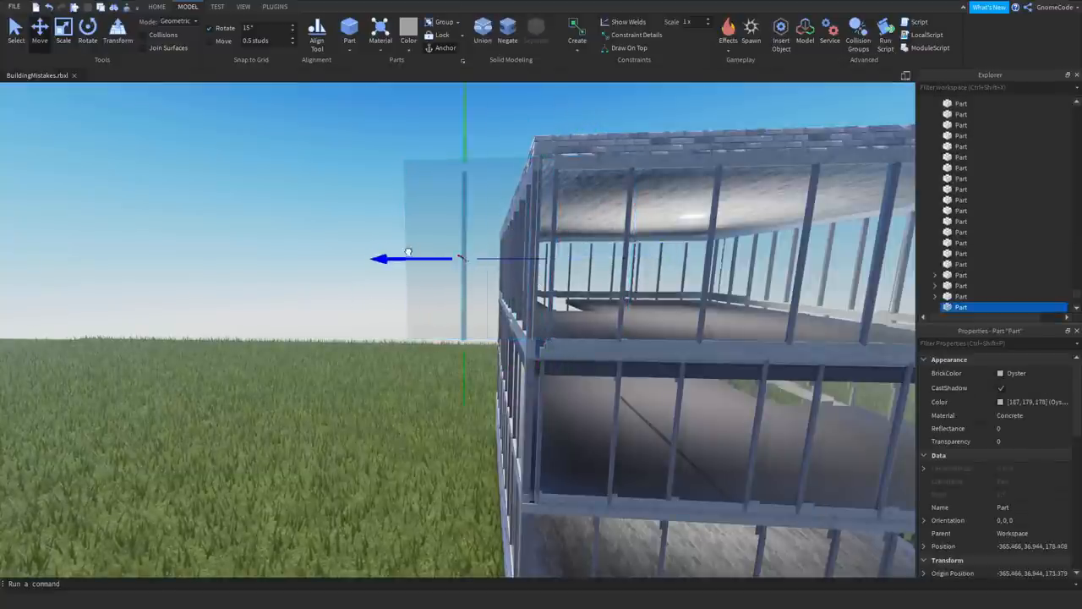
Drag the concrete part sideways along its axis, away from the glass building
left_click_drag(408, 258, 461, 258)
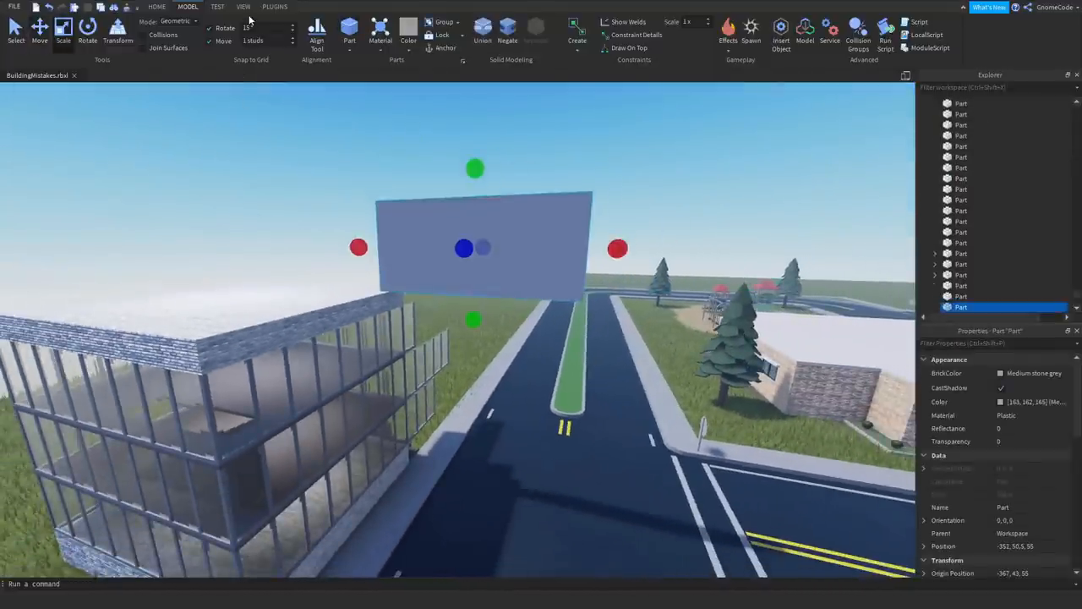
Set move snapping to 10 studs and drag the U-shaped frame beside the glass building
left_click(267, 40)
type("0")
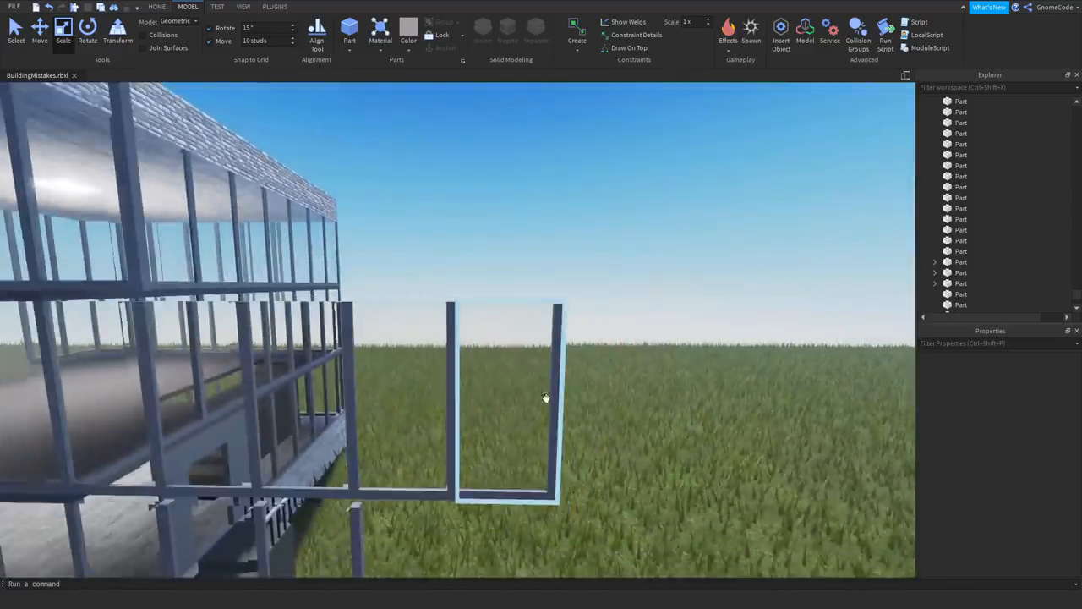
left_click_drag(545, 397, 547, 360)
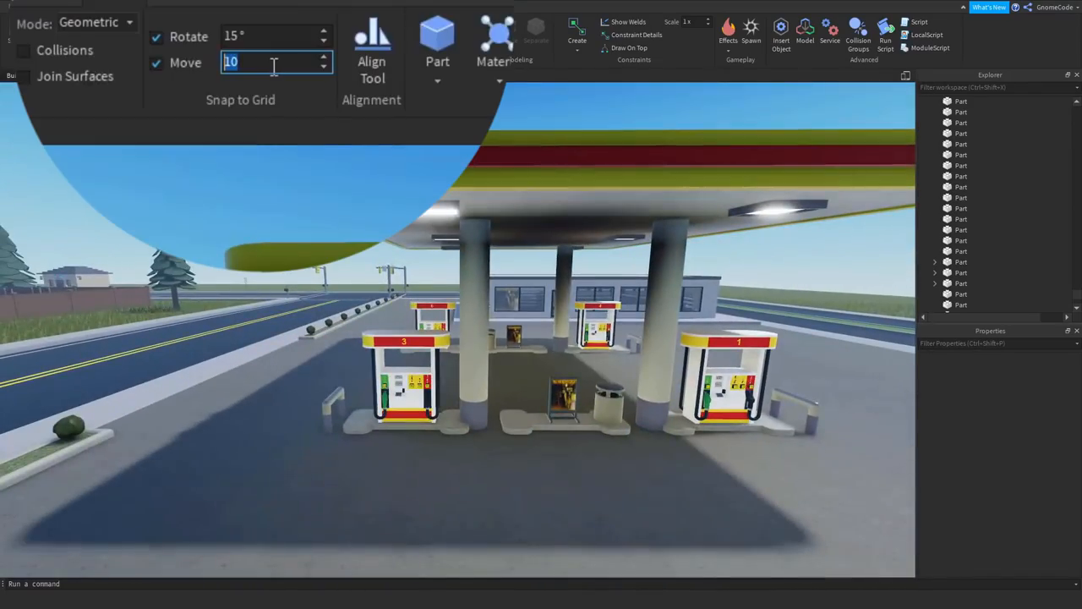
Enter 0.25 studs as the Snap to Grid Move increment
type("0.25")
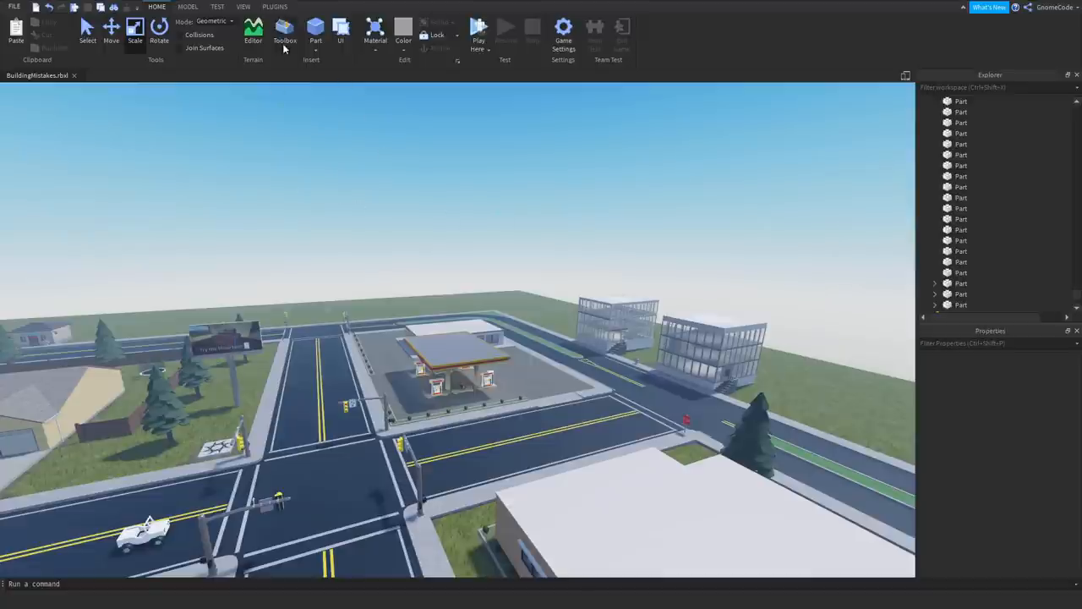
Bring up the Toolbox from the Home tab's Insert group
left_click(285, 31)
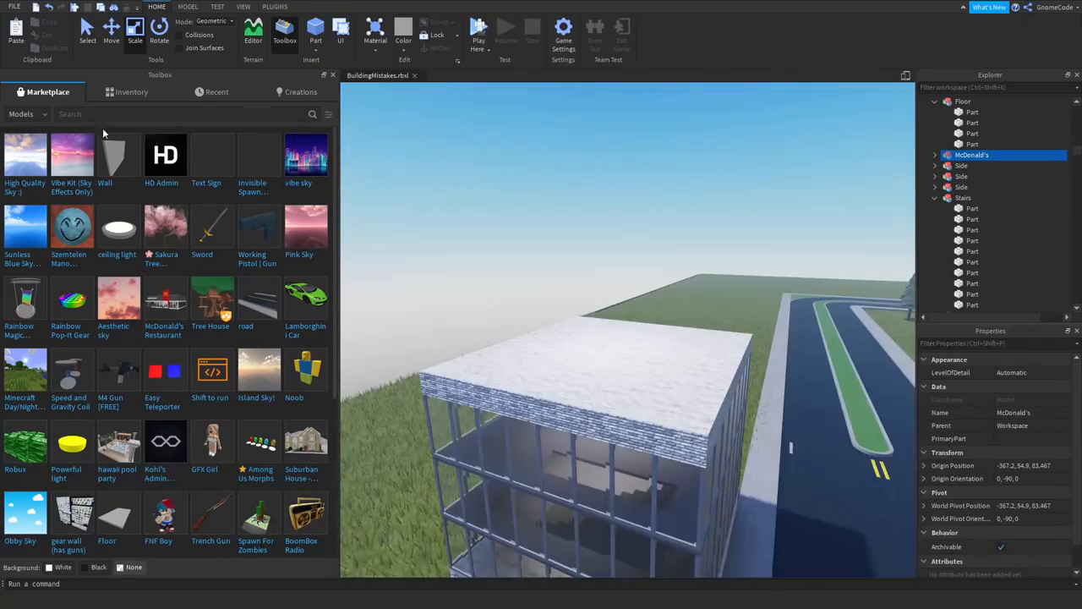
Search the Toolbox Marketplace for plant pot models
type("plant pot")
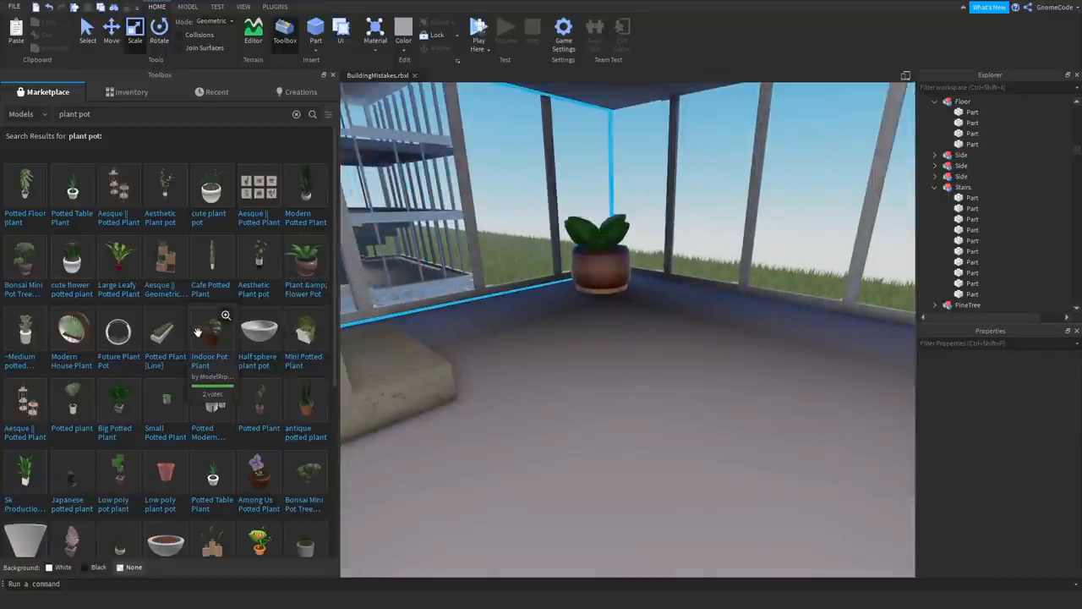
Color the potted plant's pot Really red and scale its leaf mesh to 3, 3, 3
left_click(210, 330)
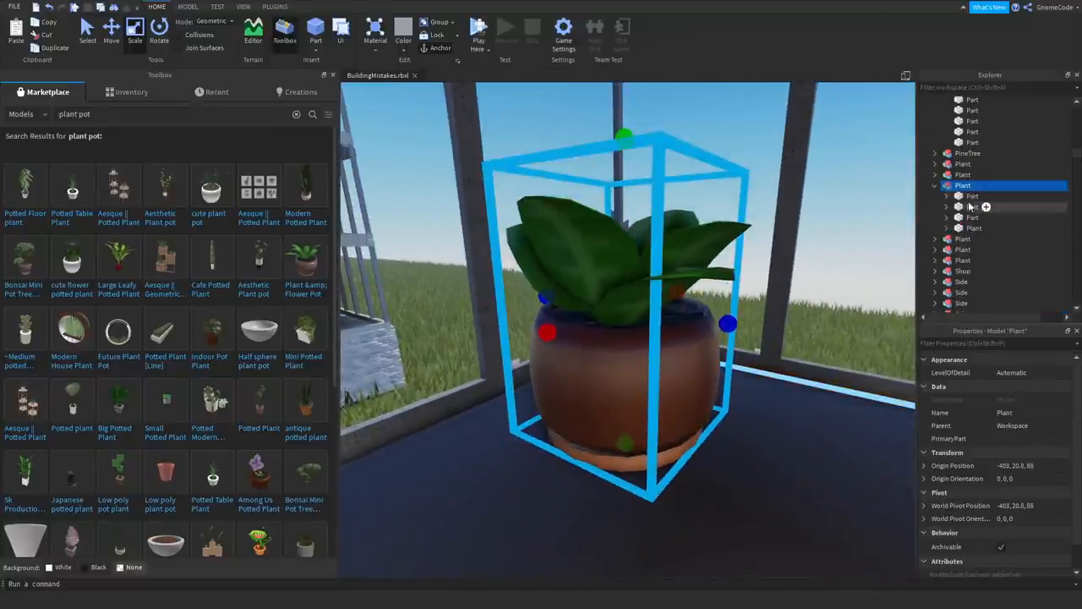
left_click(961, 206)
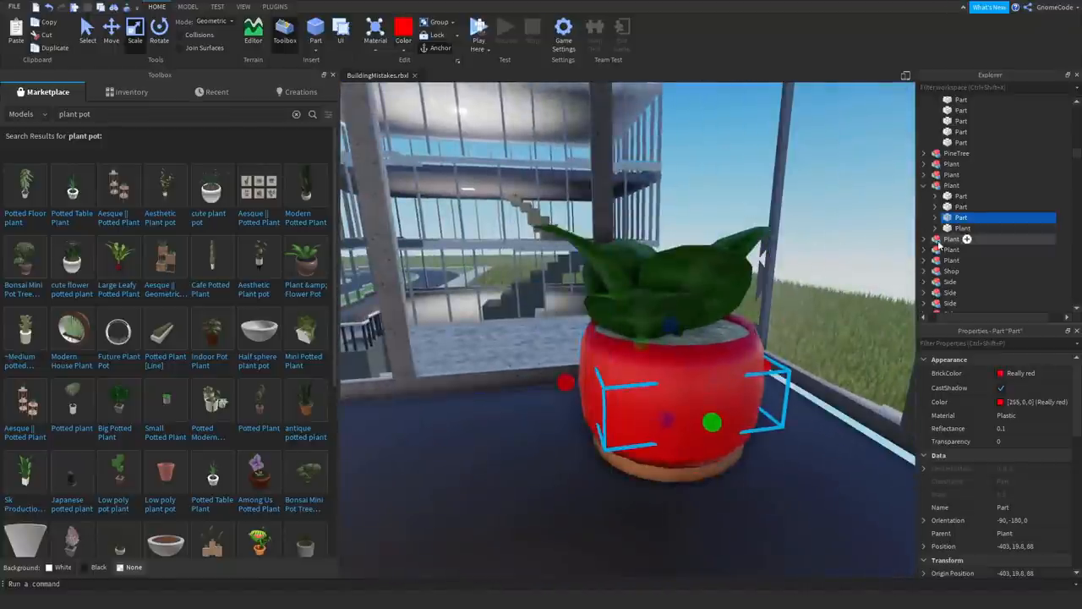
left_click(962, 227)
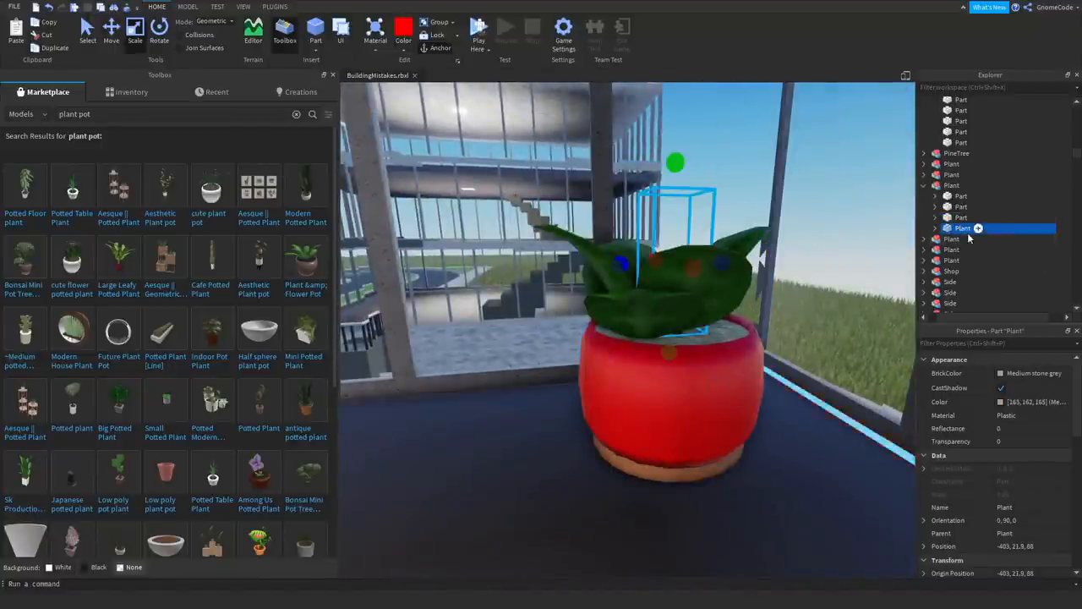
left_click(962, 238)
type("3, 3, 3")
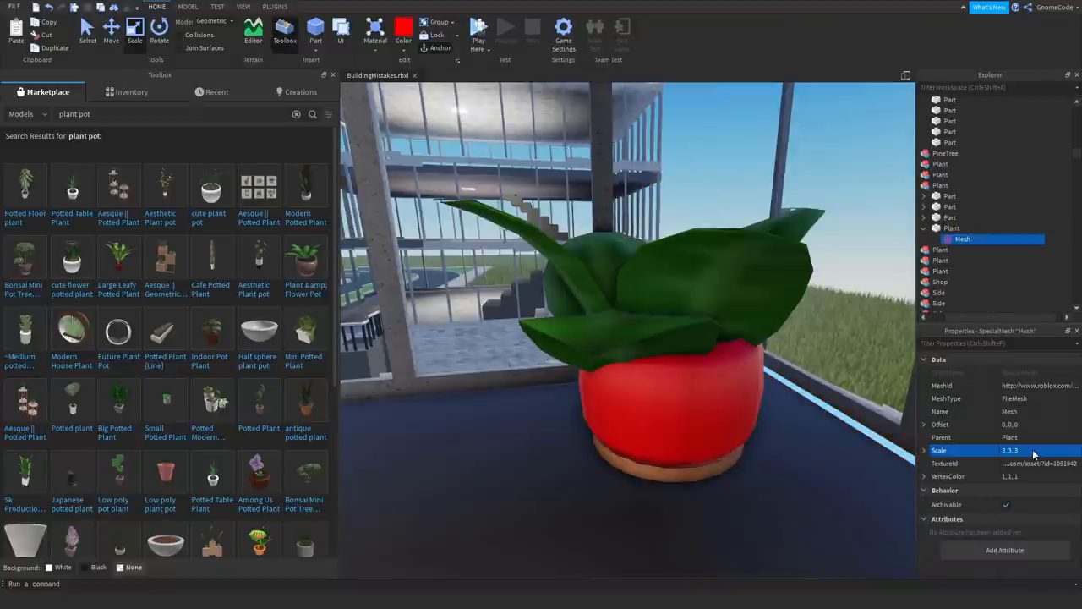
left_click(951, 228)
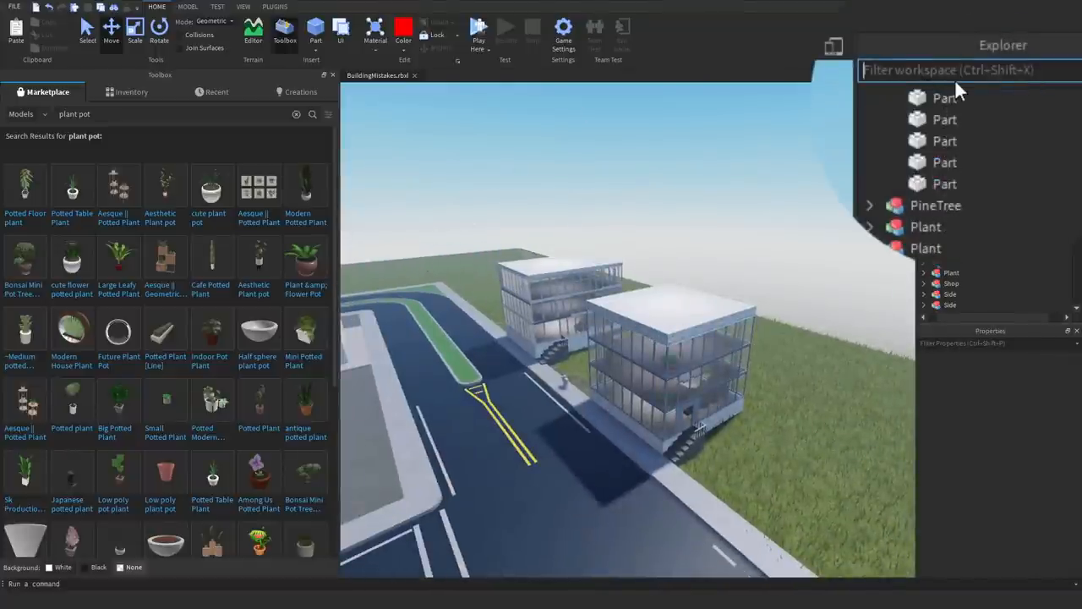
Filter the Explorer to 'script', scroll the results, close the Toolbox, and inspect a listed script
type("s")
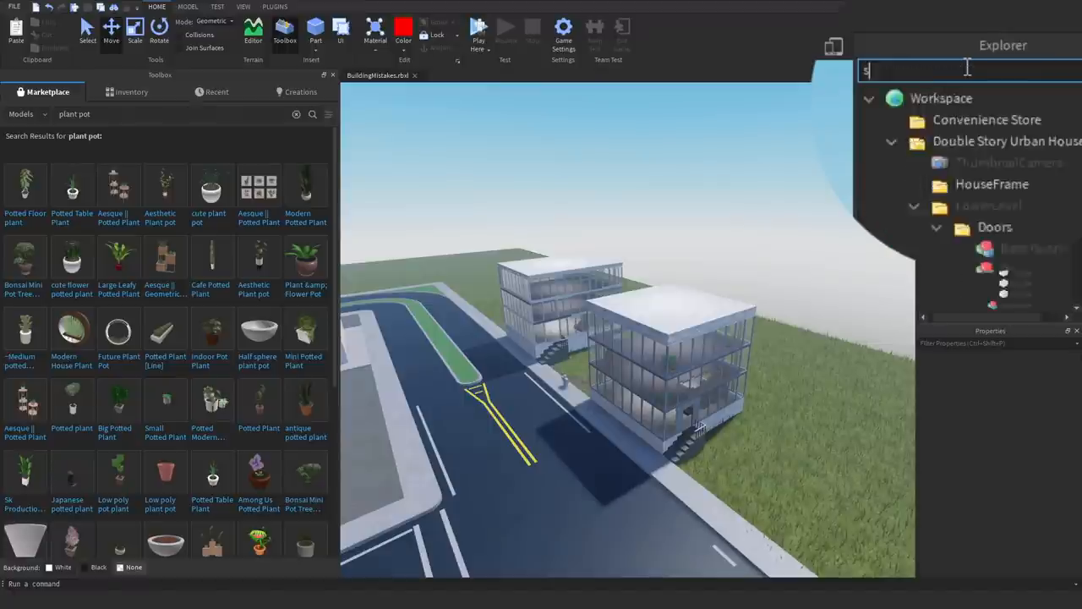
type("cript")
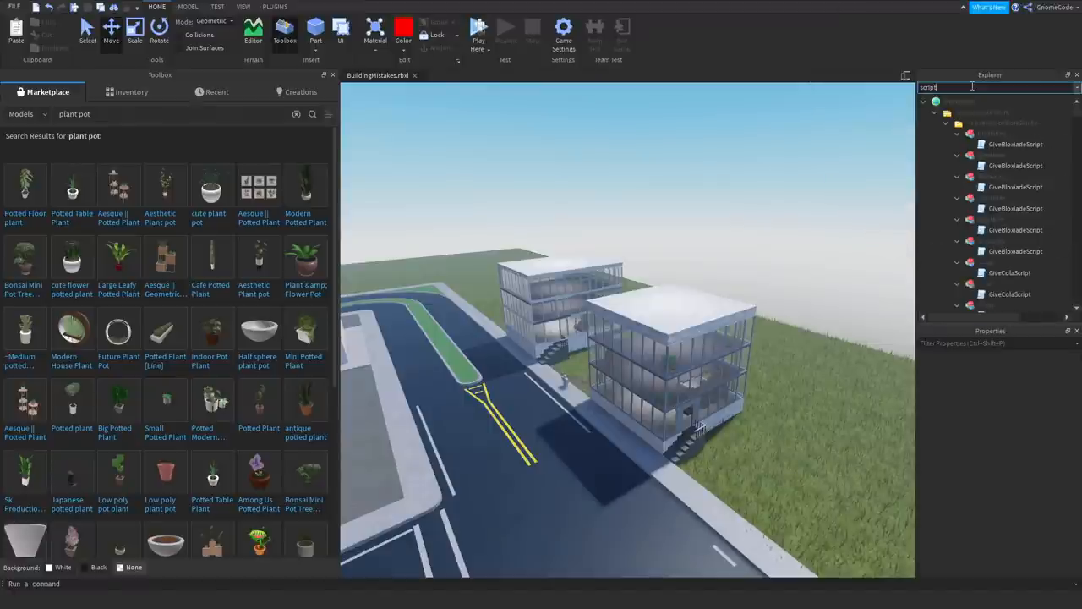
scroll("down", 3)
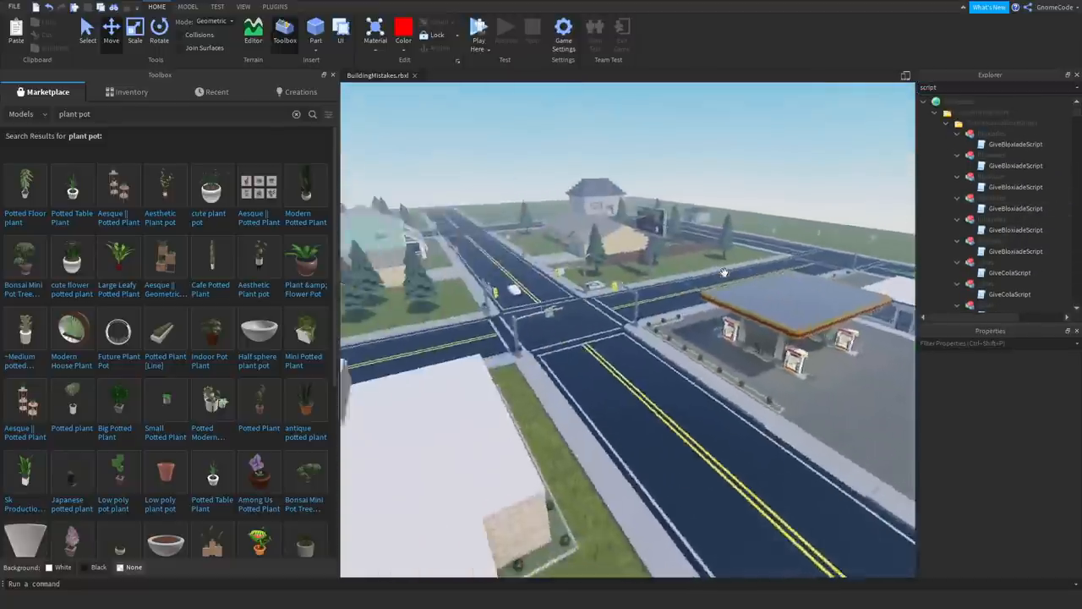
left_click(1015, 143)
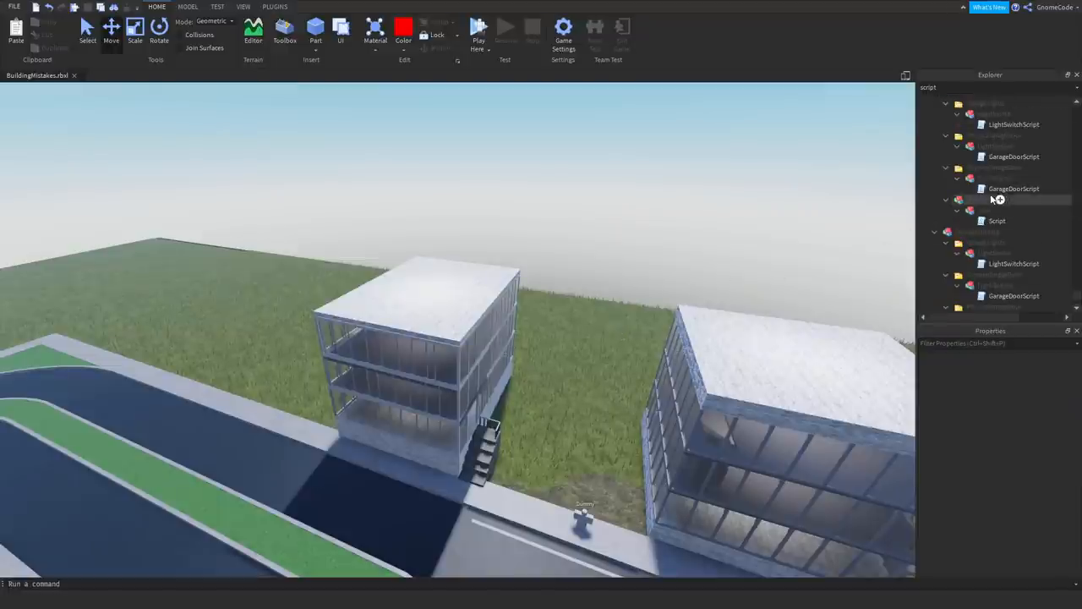
double_click(1014, 187)
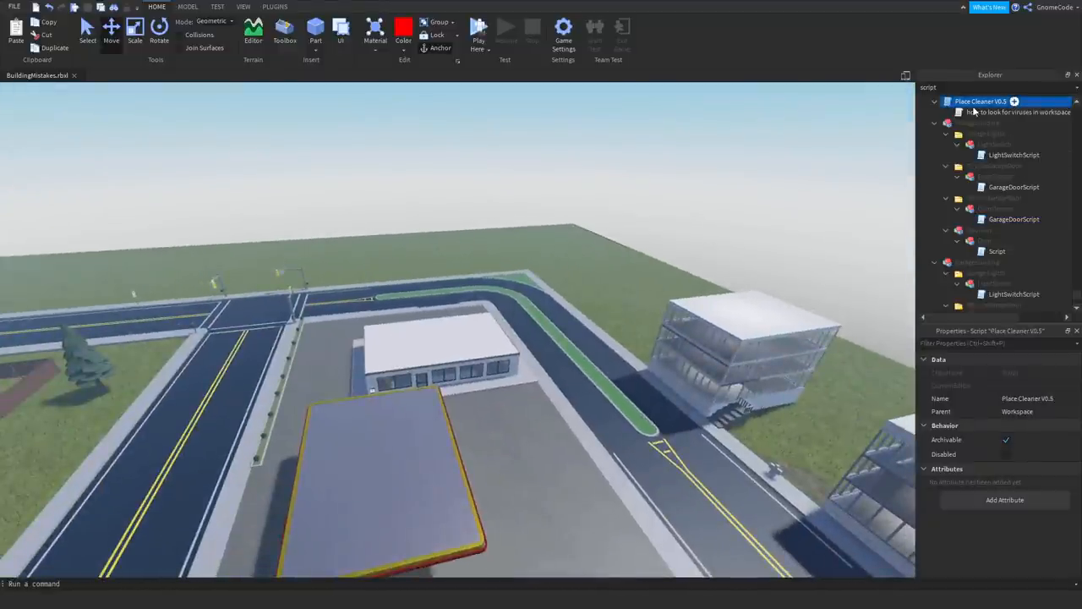
double_click(981, 102)
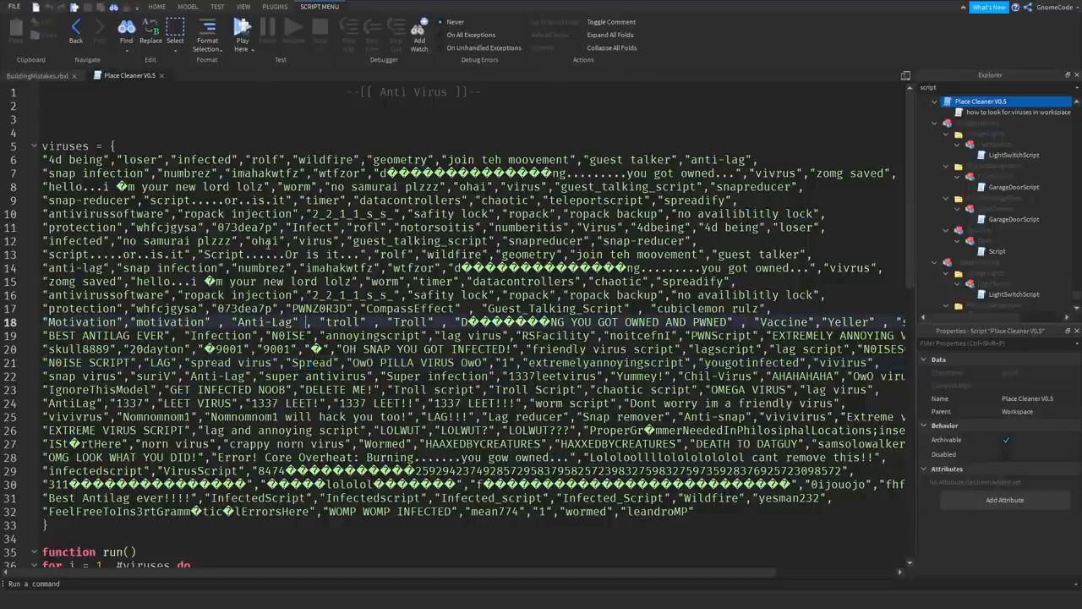
scroll("down", 3)
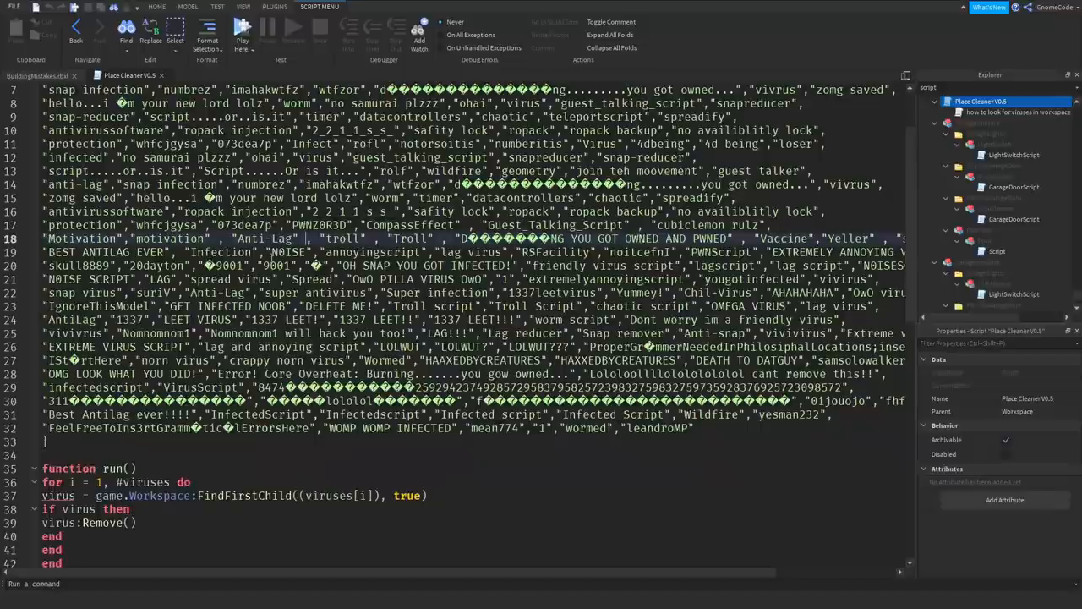
scroll("down", 3)
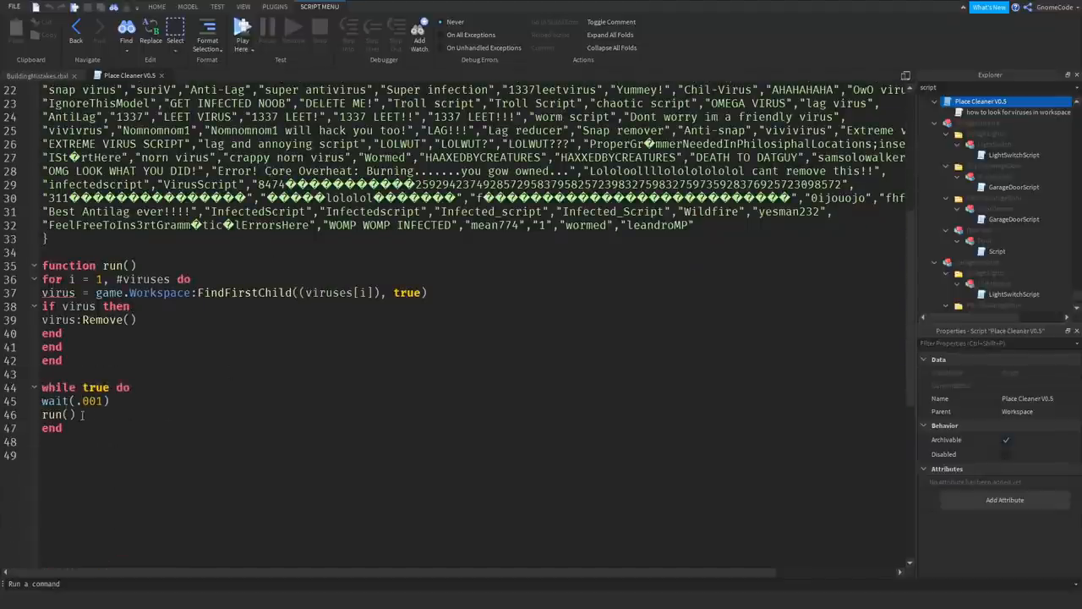
left_click_drag(42, 374, 61, 427)
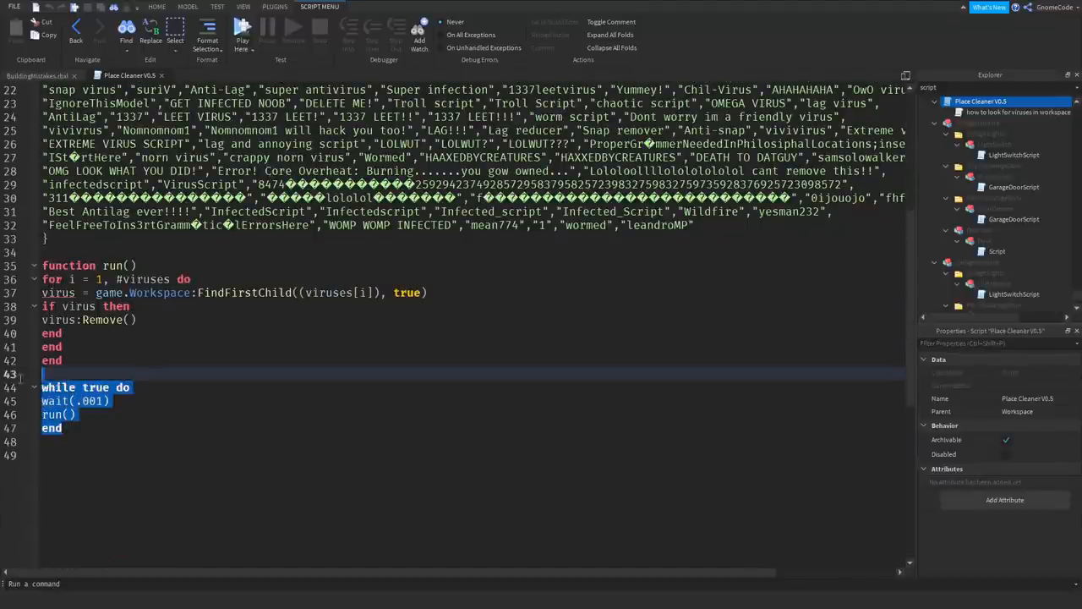
left_click(118, 414)
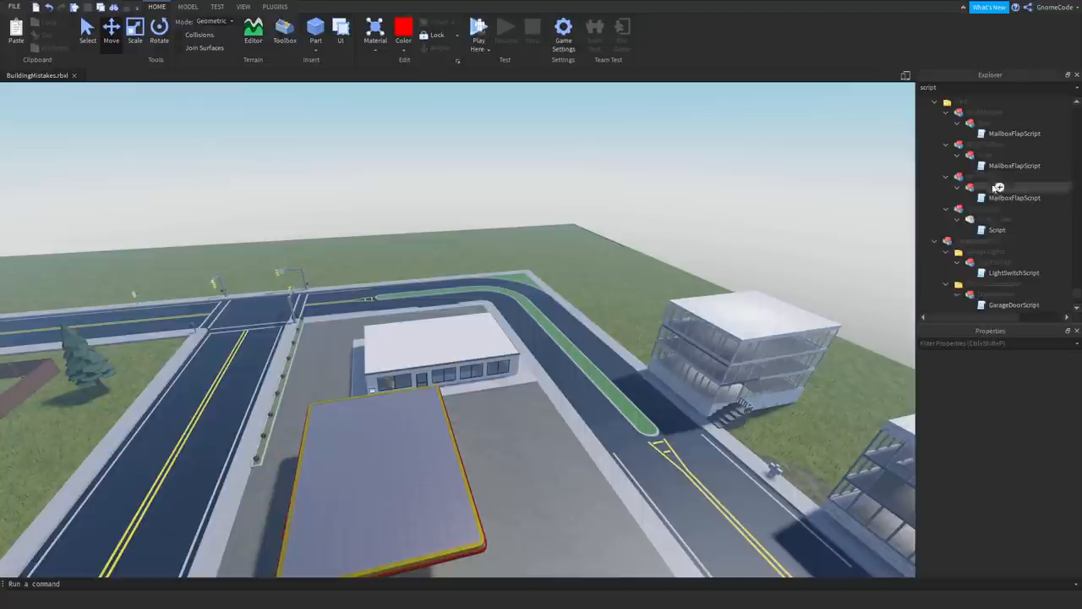
Rename the Trampoline's Script to 'DO NOT DELEE' and check the LightSwitchScript entry
left_click(997, 229)
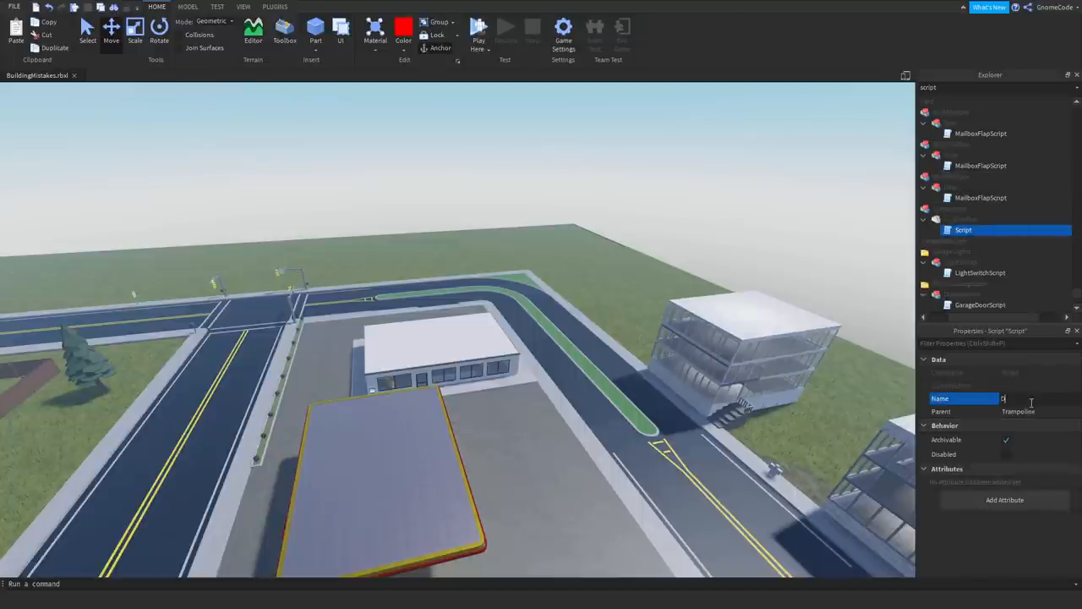
type("DO NOT DELEE")
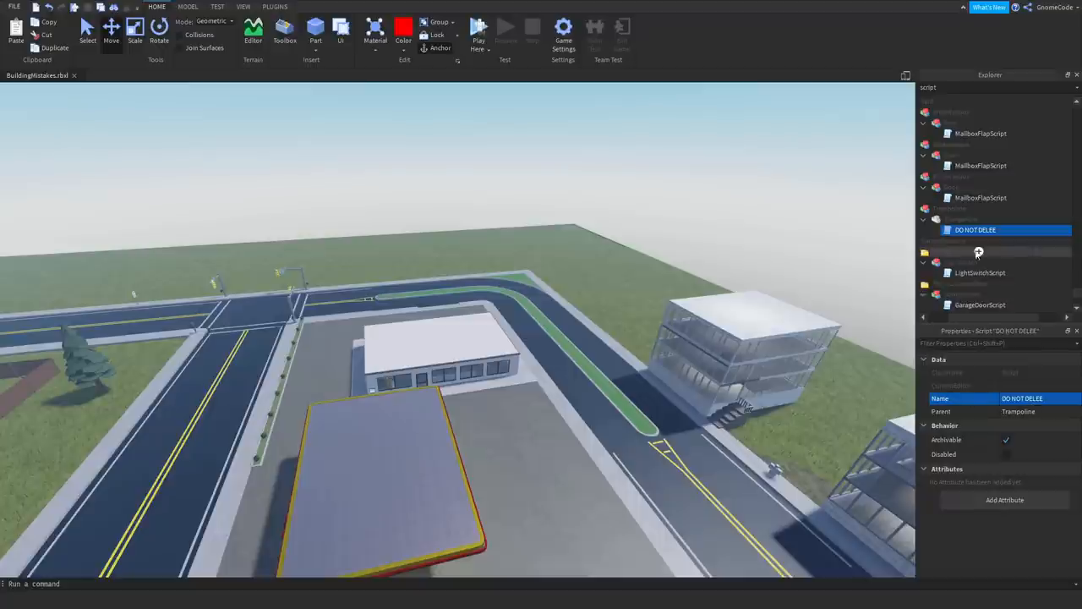
double_click(976, 229)
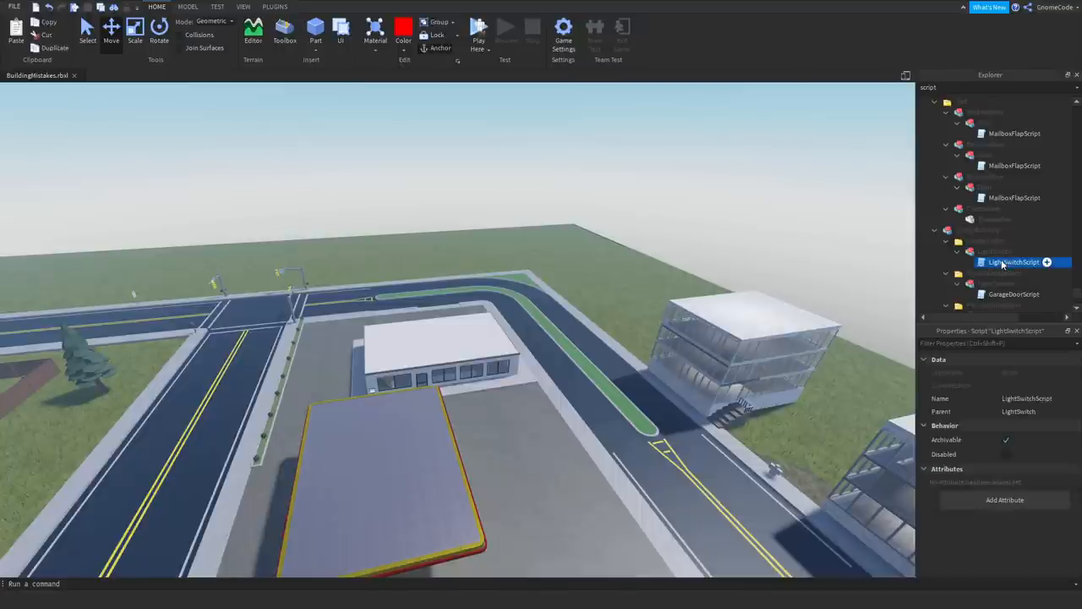
double_click(1013, 261)
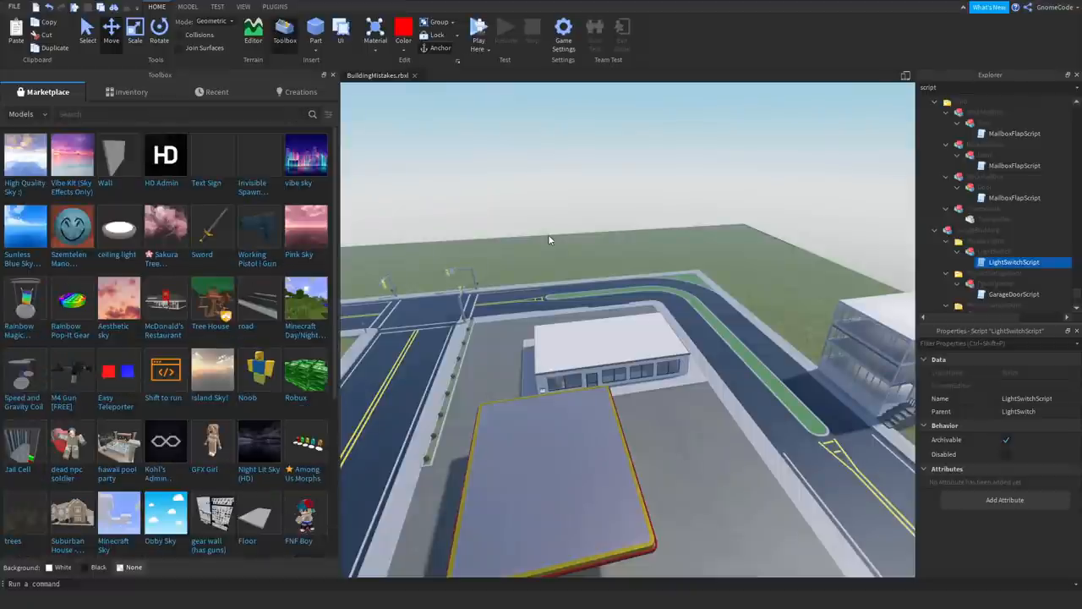
mouse_move(604, 263)
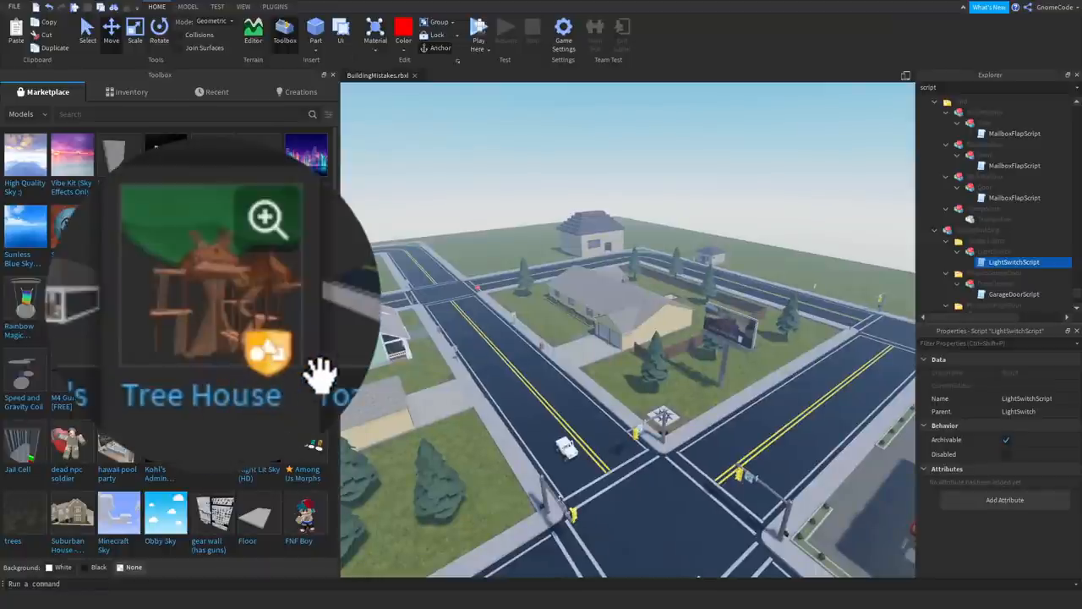
mouse_move(267, 355)
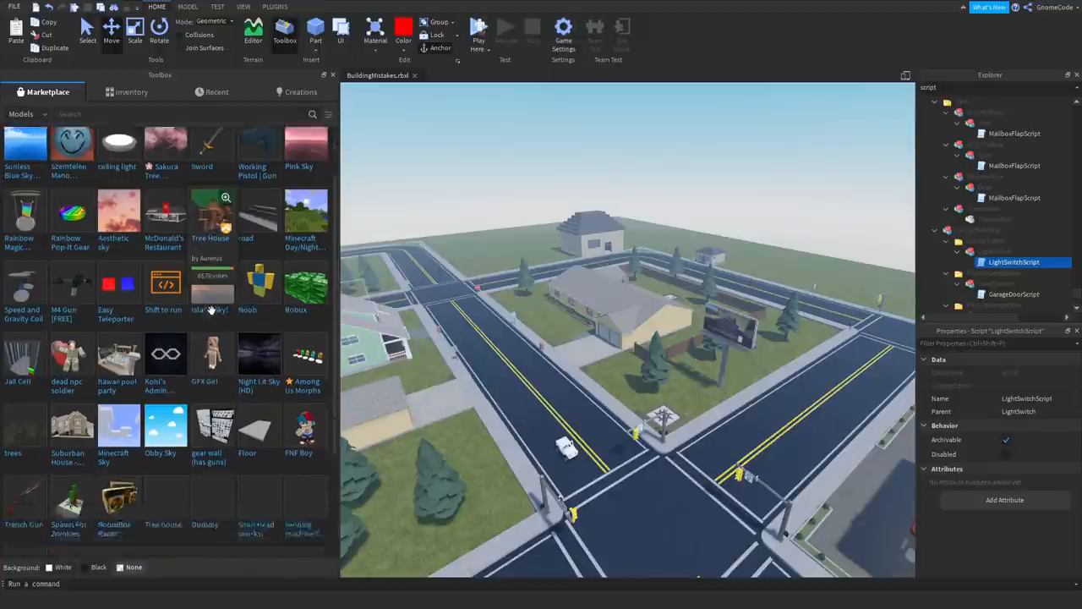
Scroll through the marketplace's free models, including the Tree House listing
scroll("down", 3)
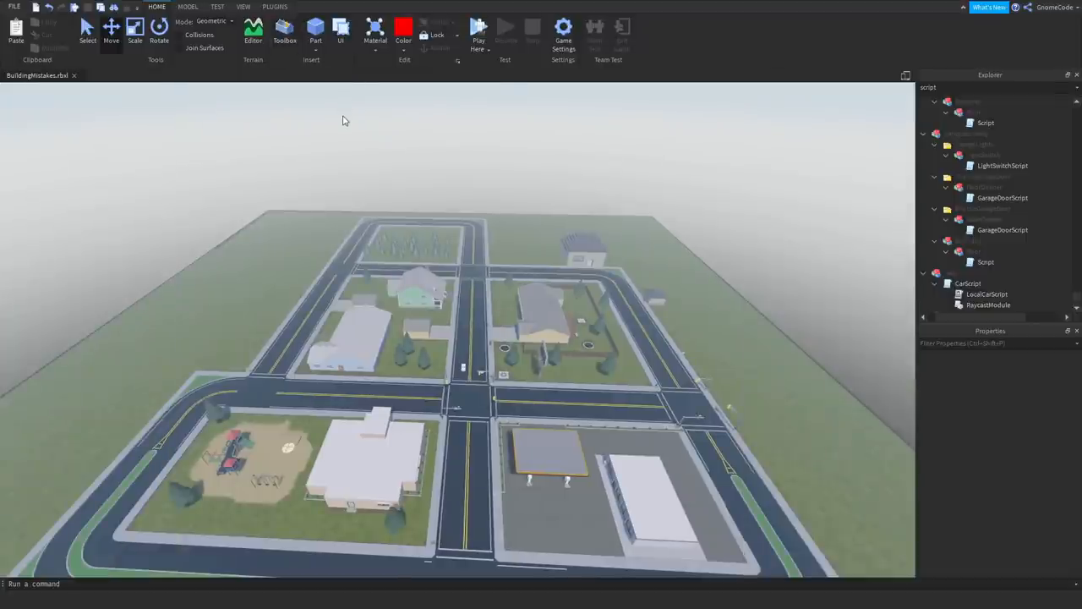
mouse_move(527, 224)
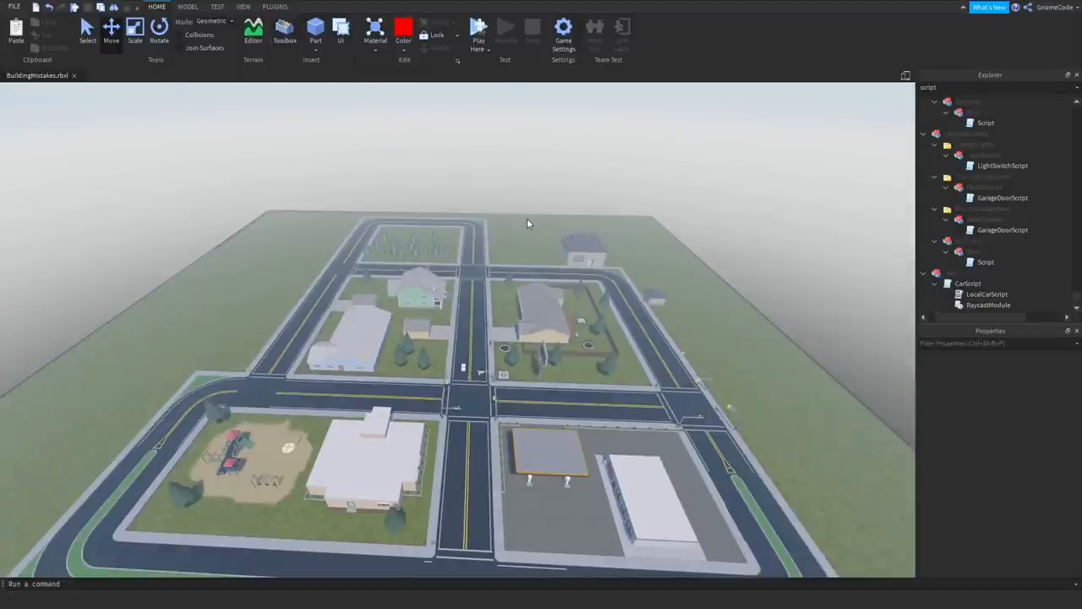